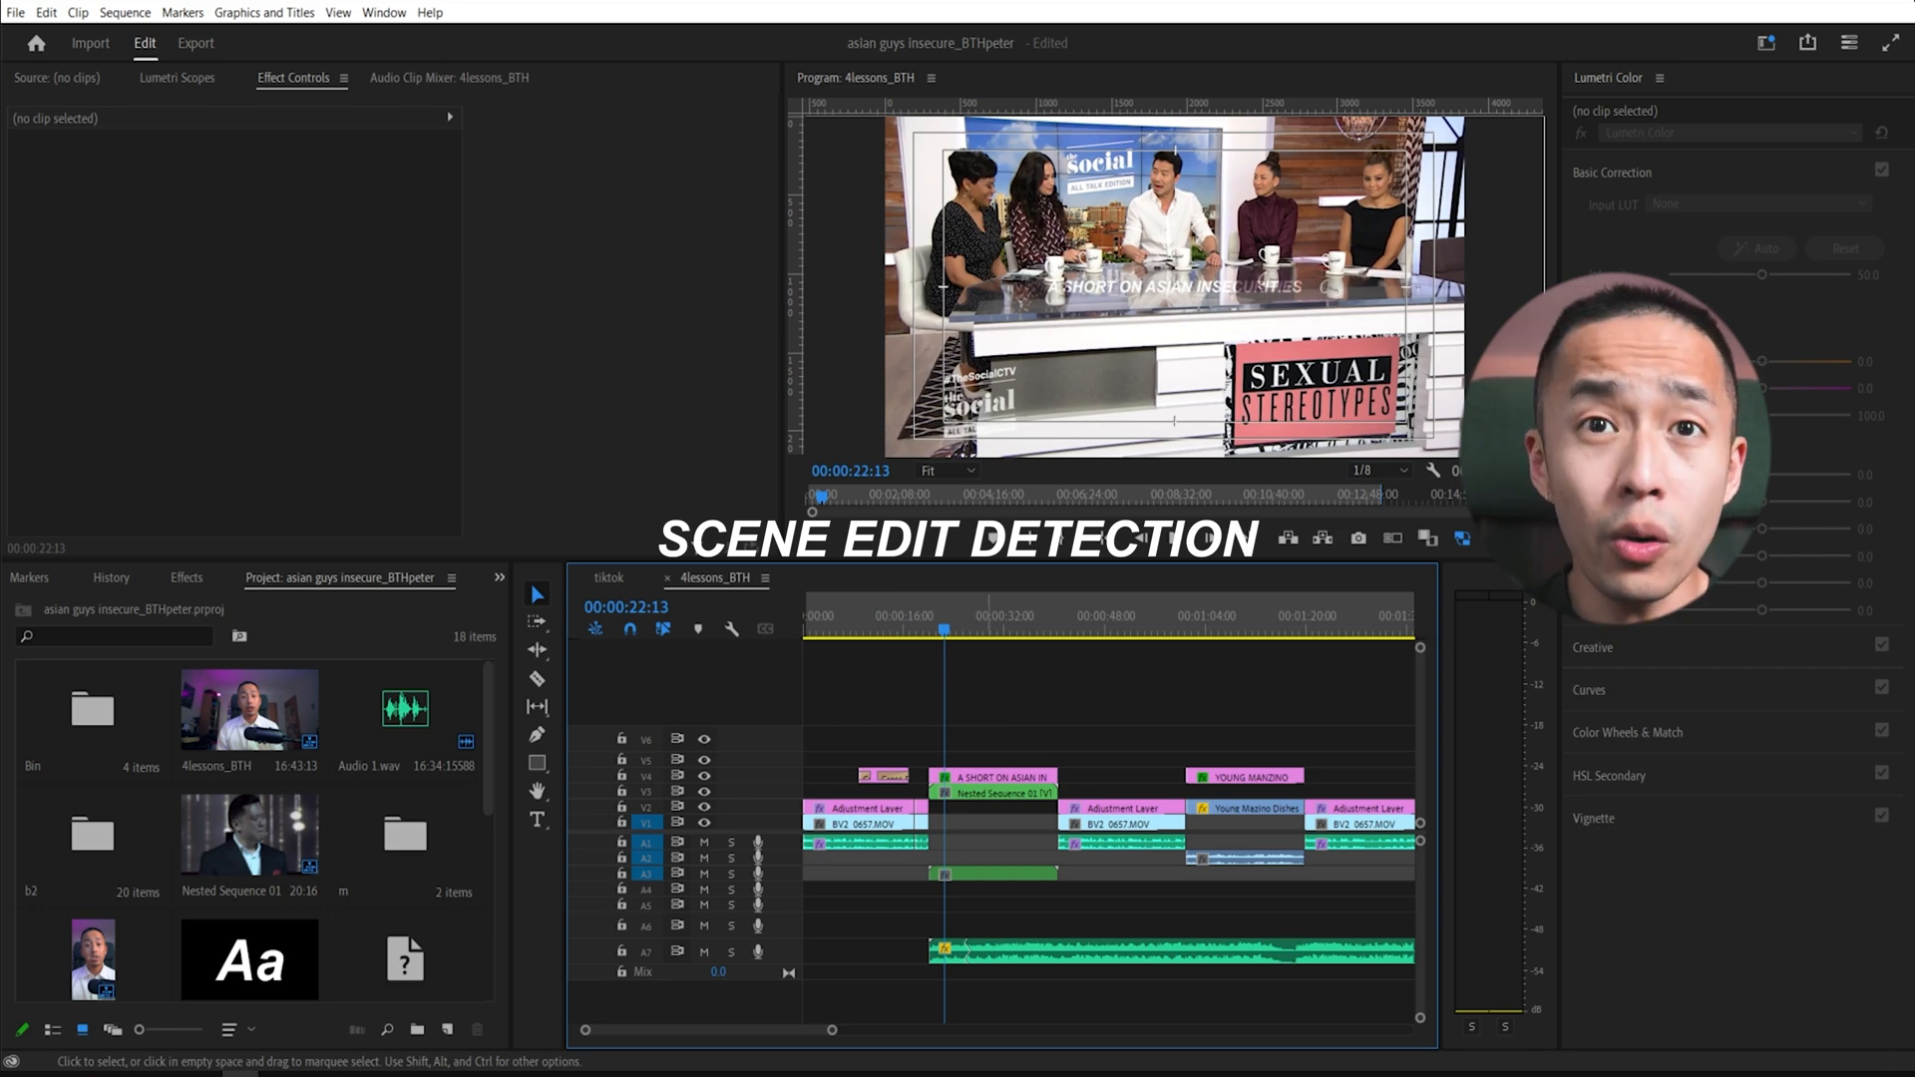
Run Scene Edit Detection on Nested Sequence 01 with a clip marker added at each detected cut.
left_click(991, 790)
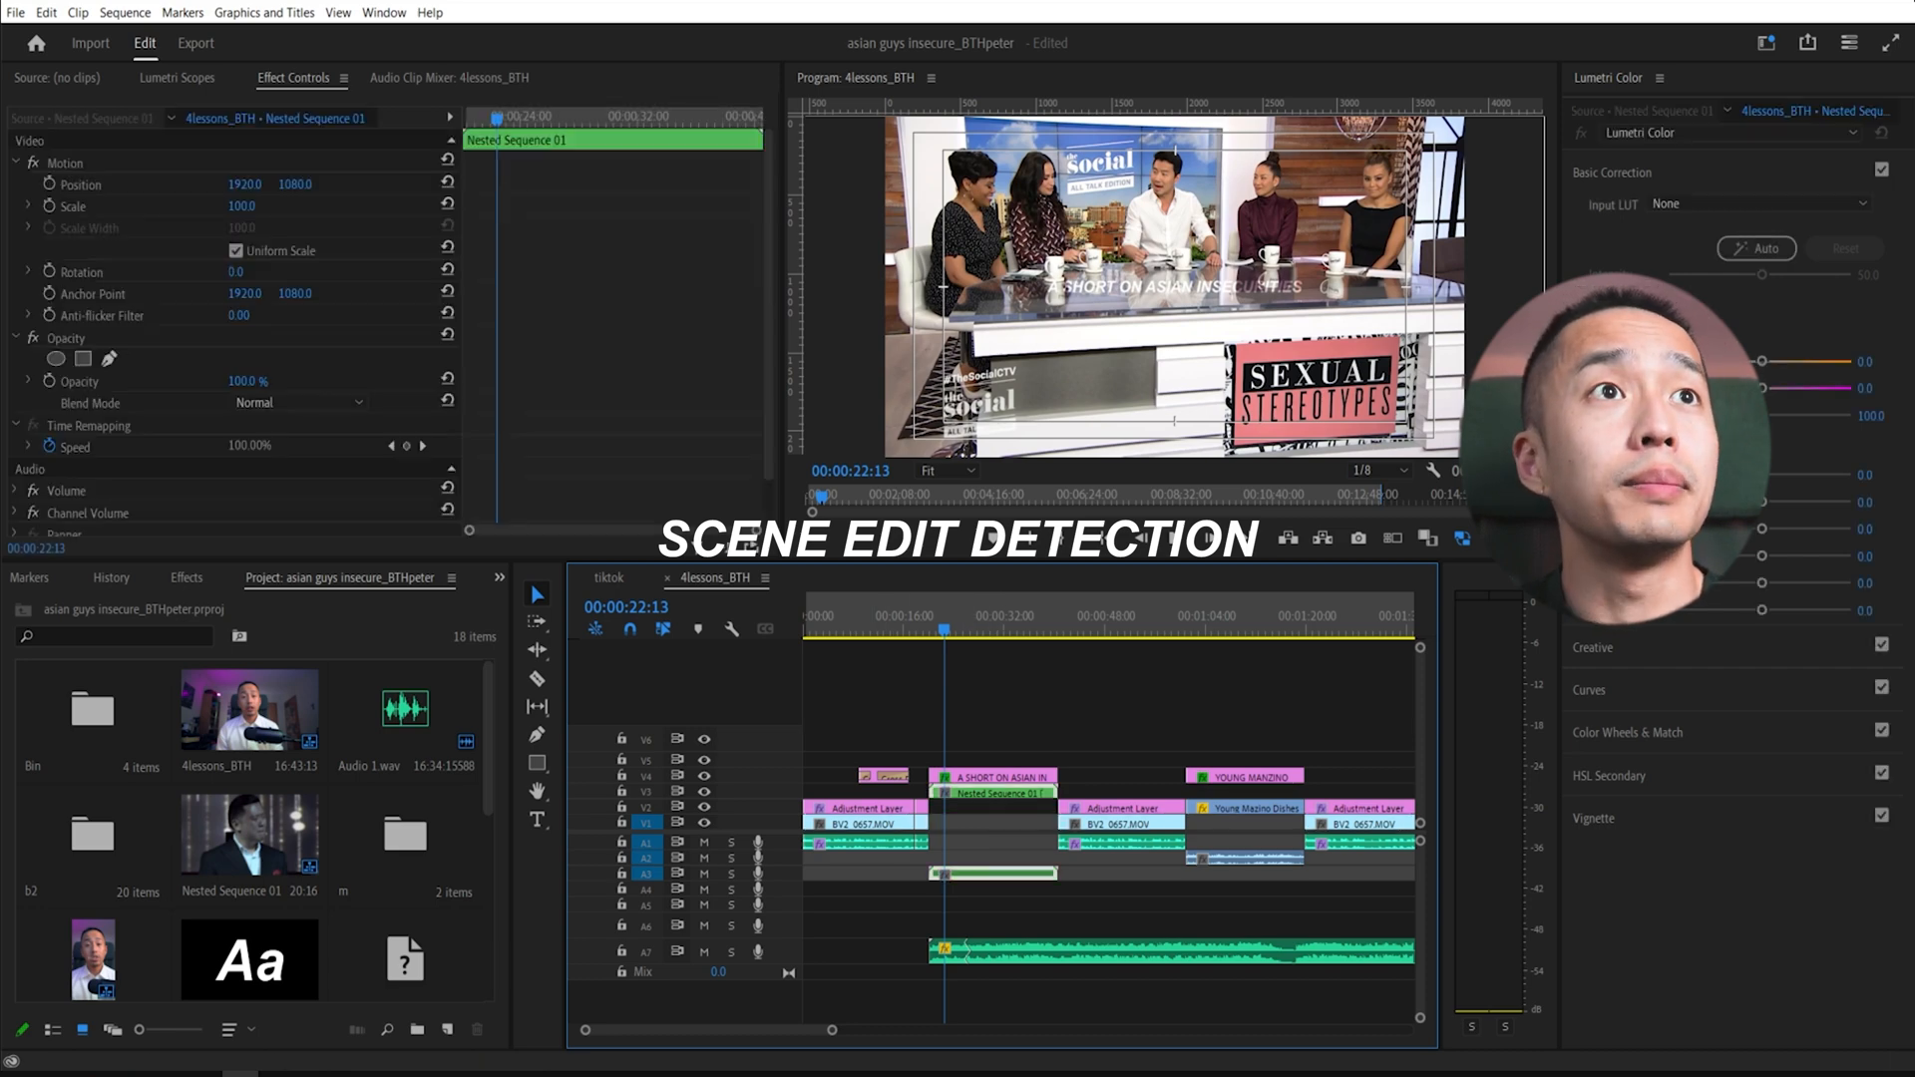
left_click(124, 12)
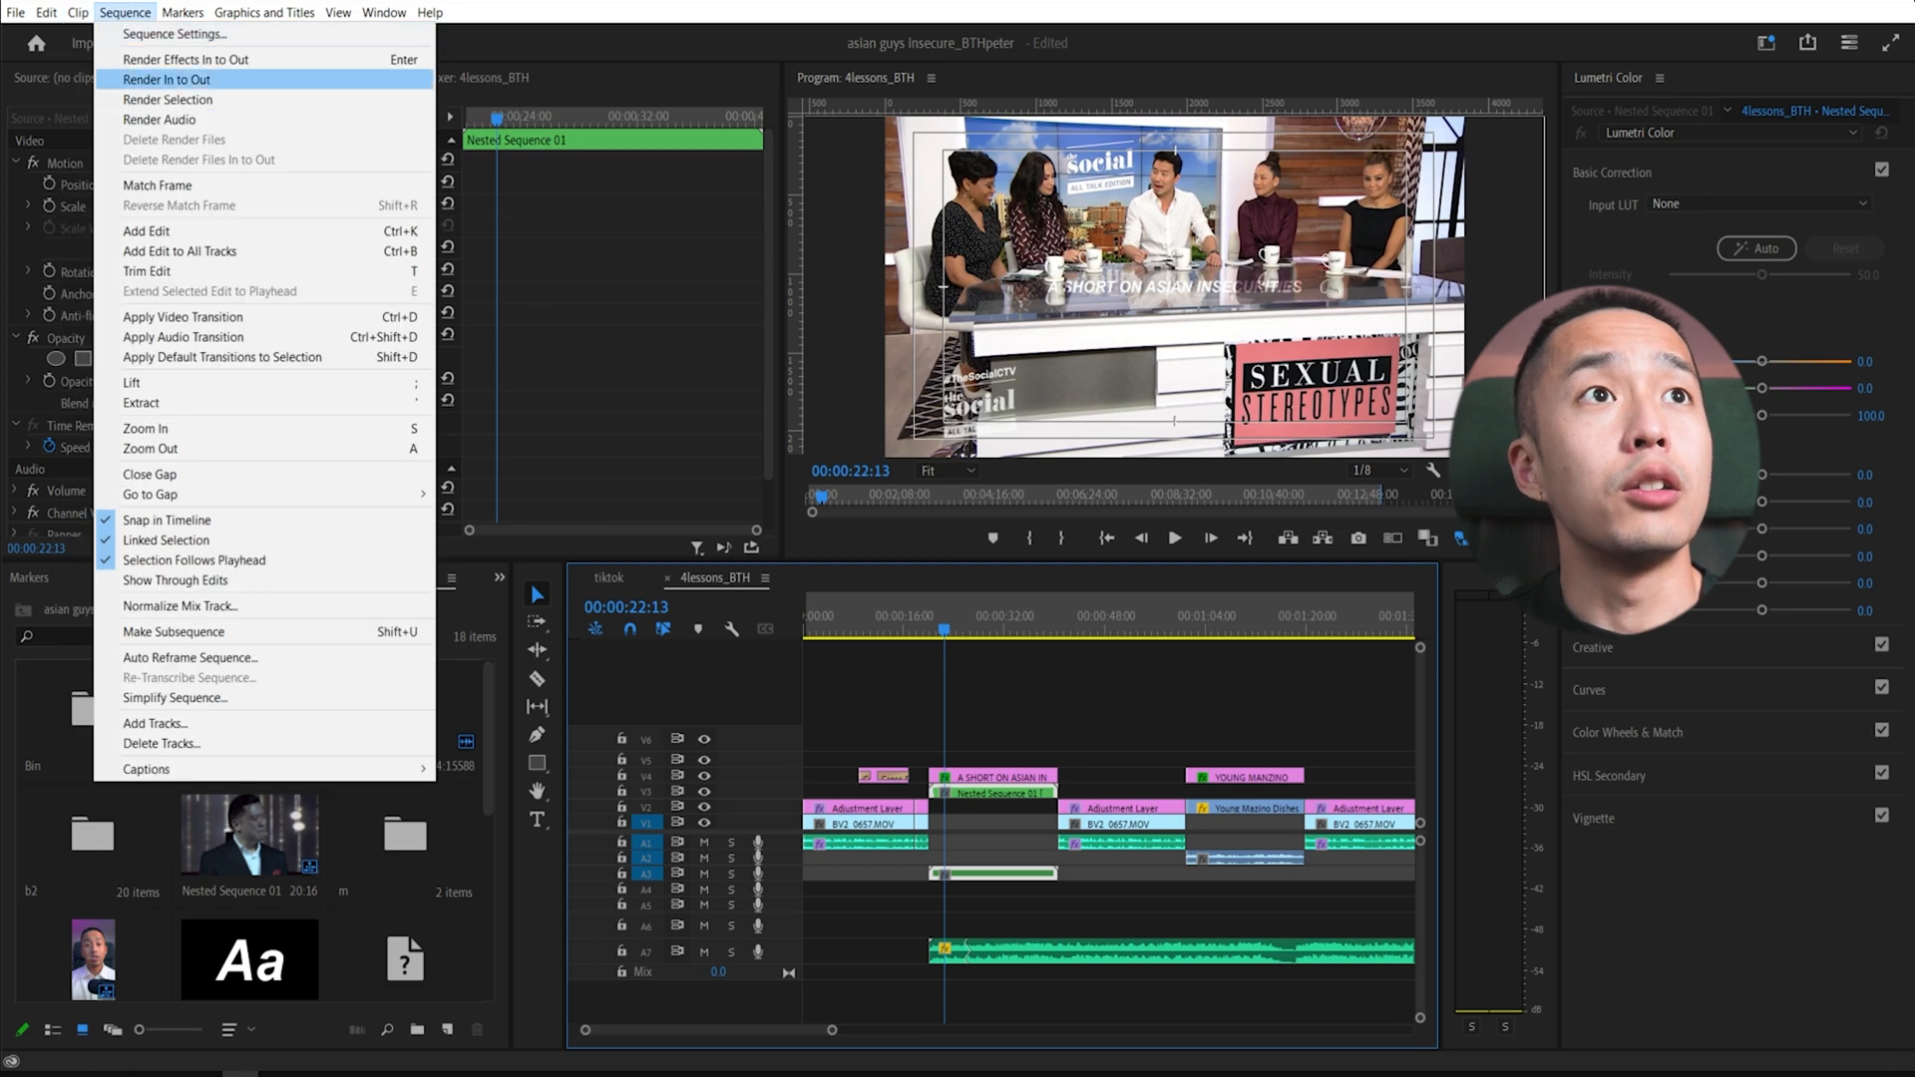
left_click(77, 12)
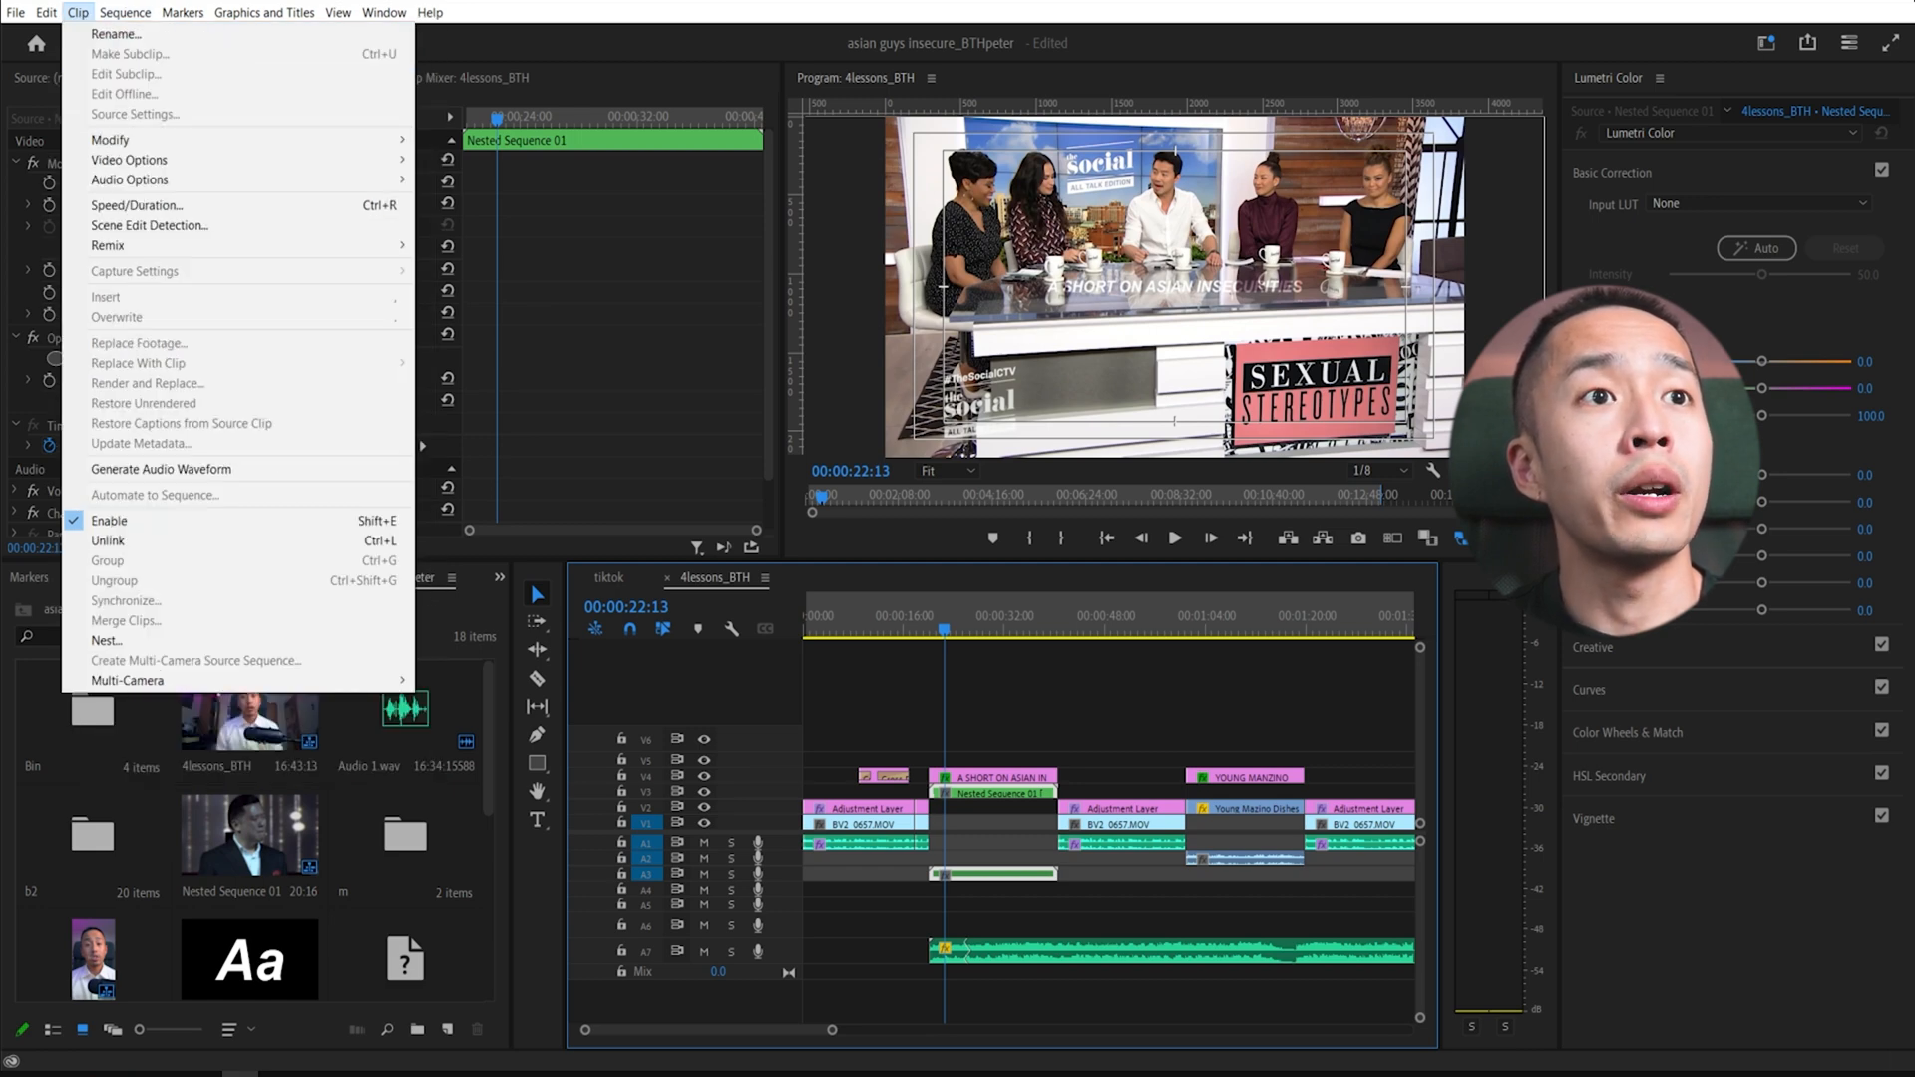
mouse_move(116, 34)
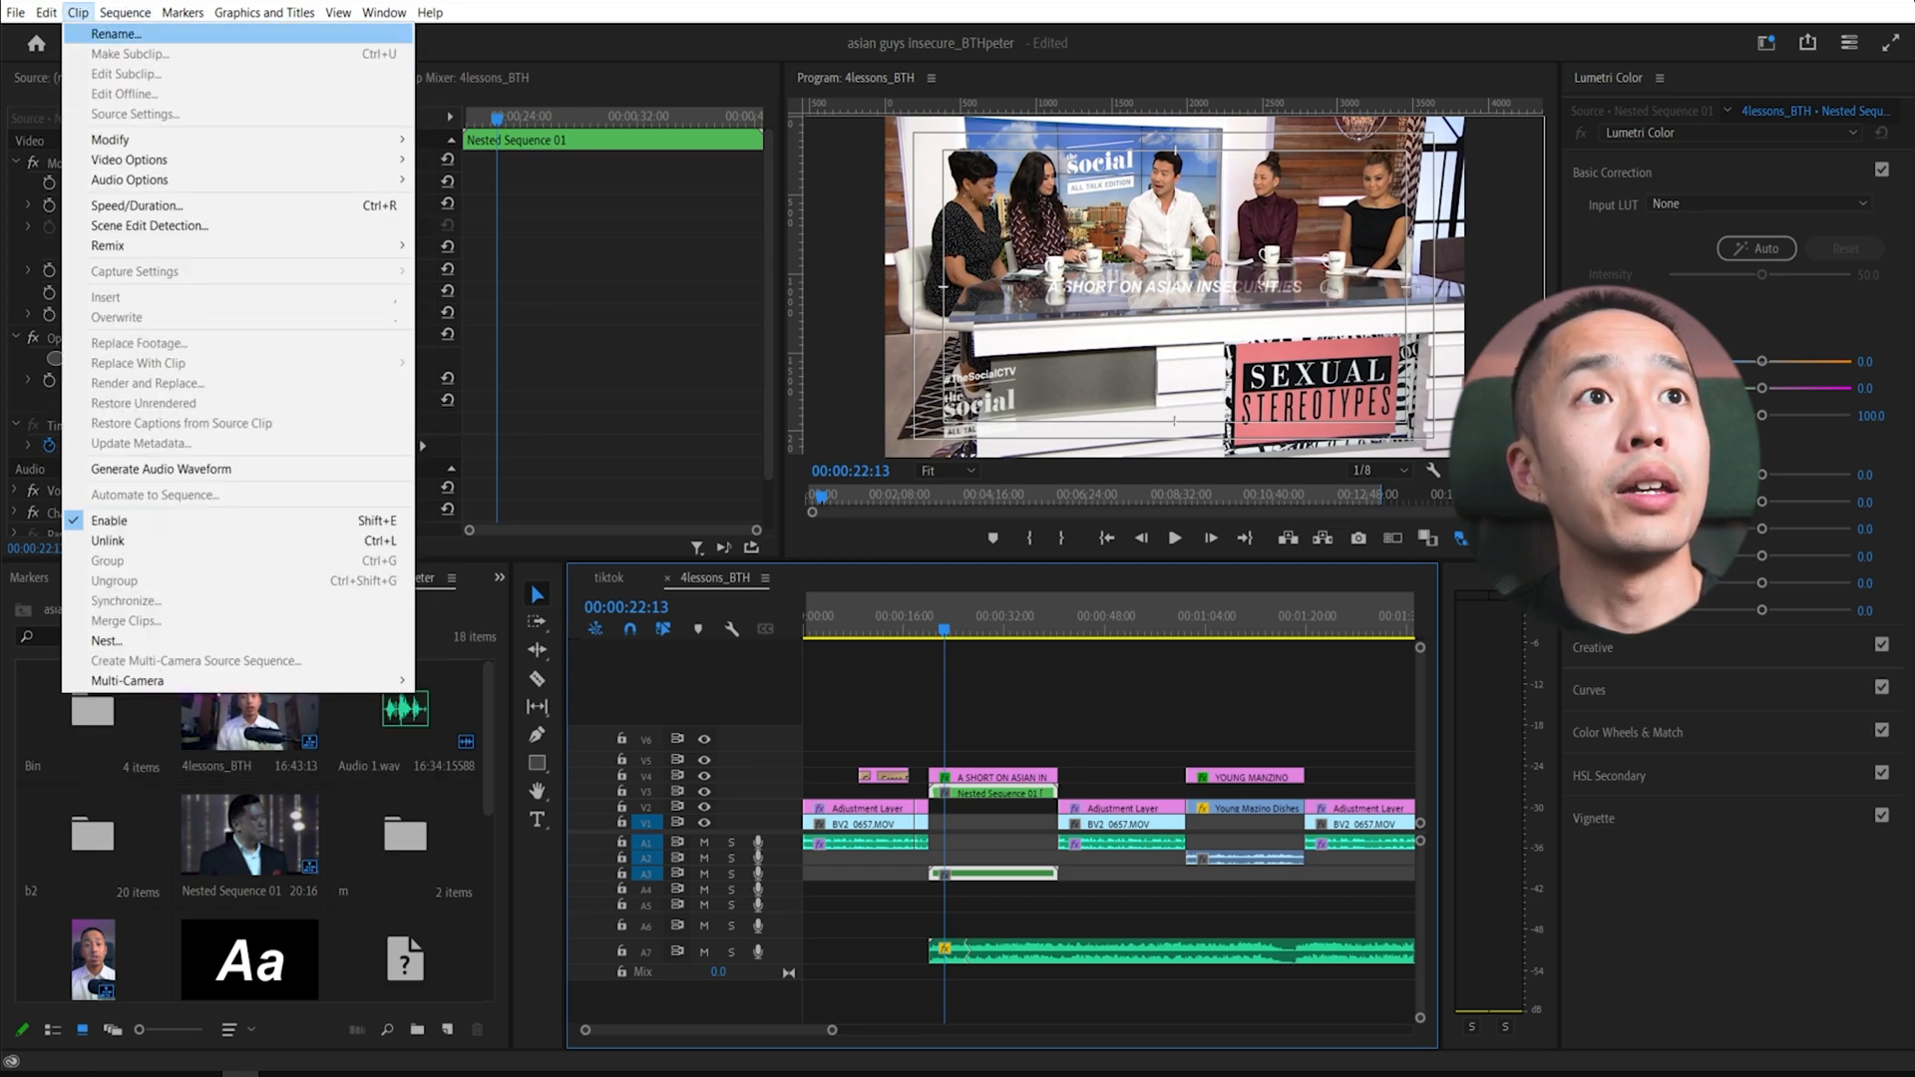
mouse_move(150, 226)
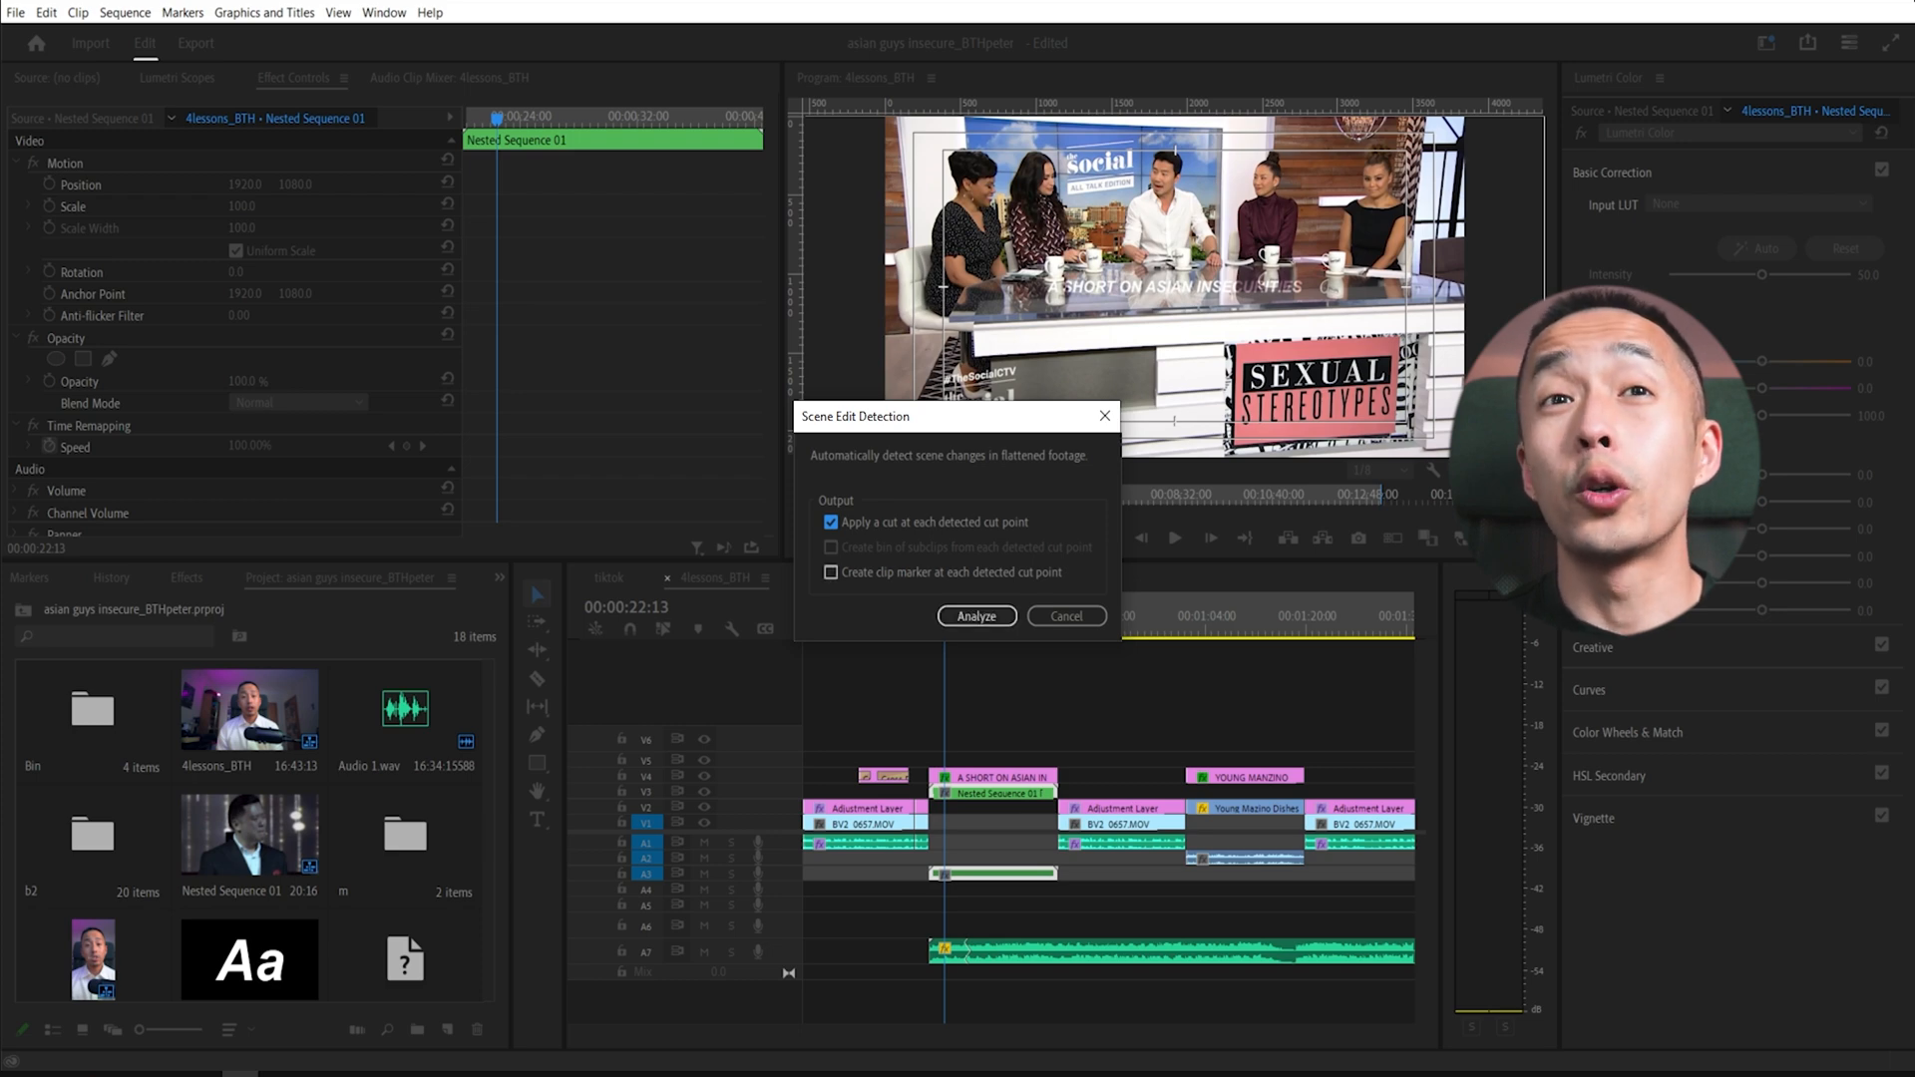
left_click(830, 573)
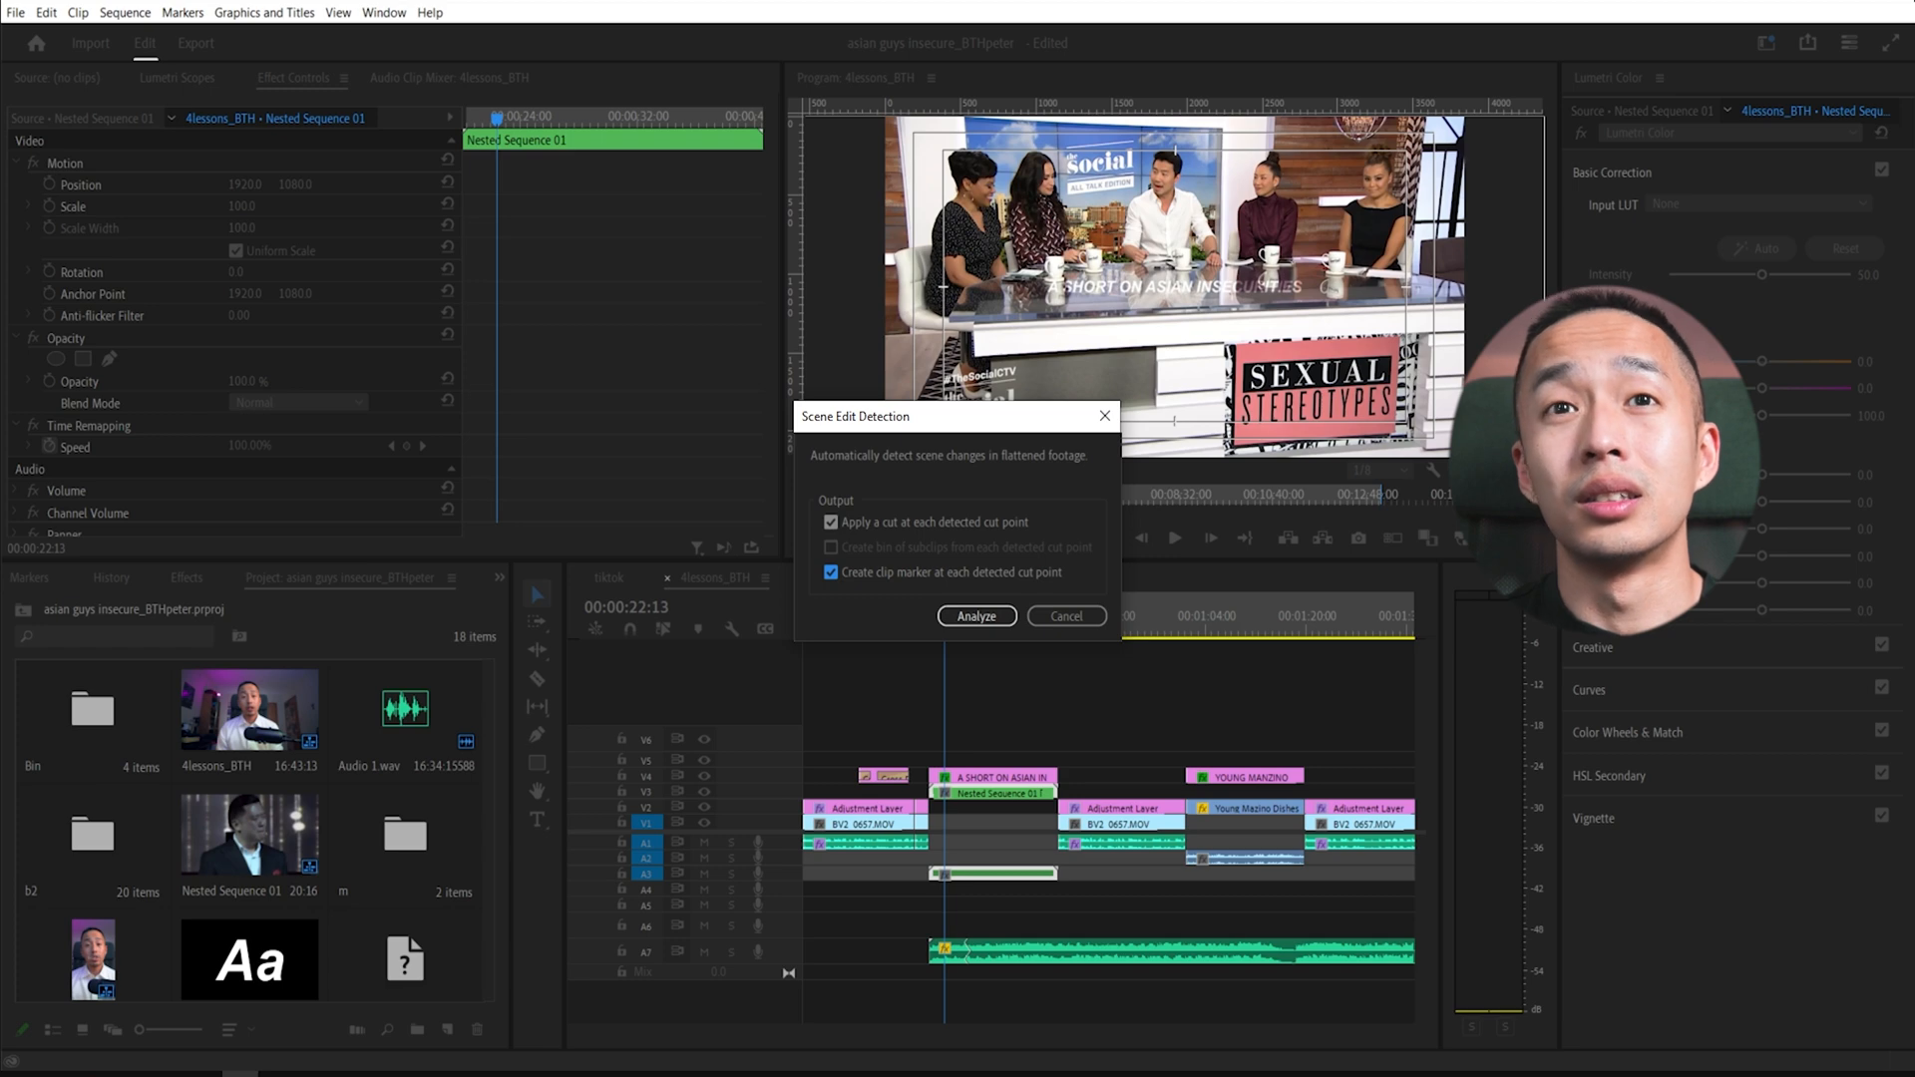
left_click(975, 616)
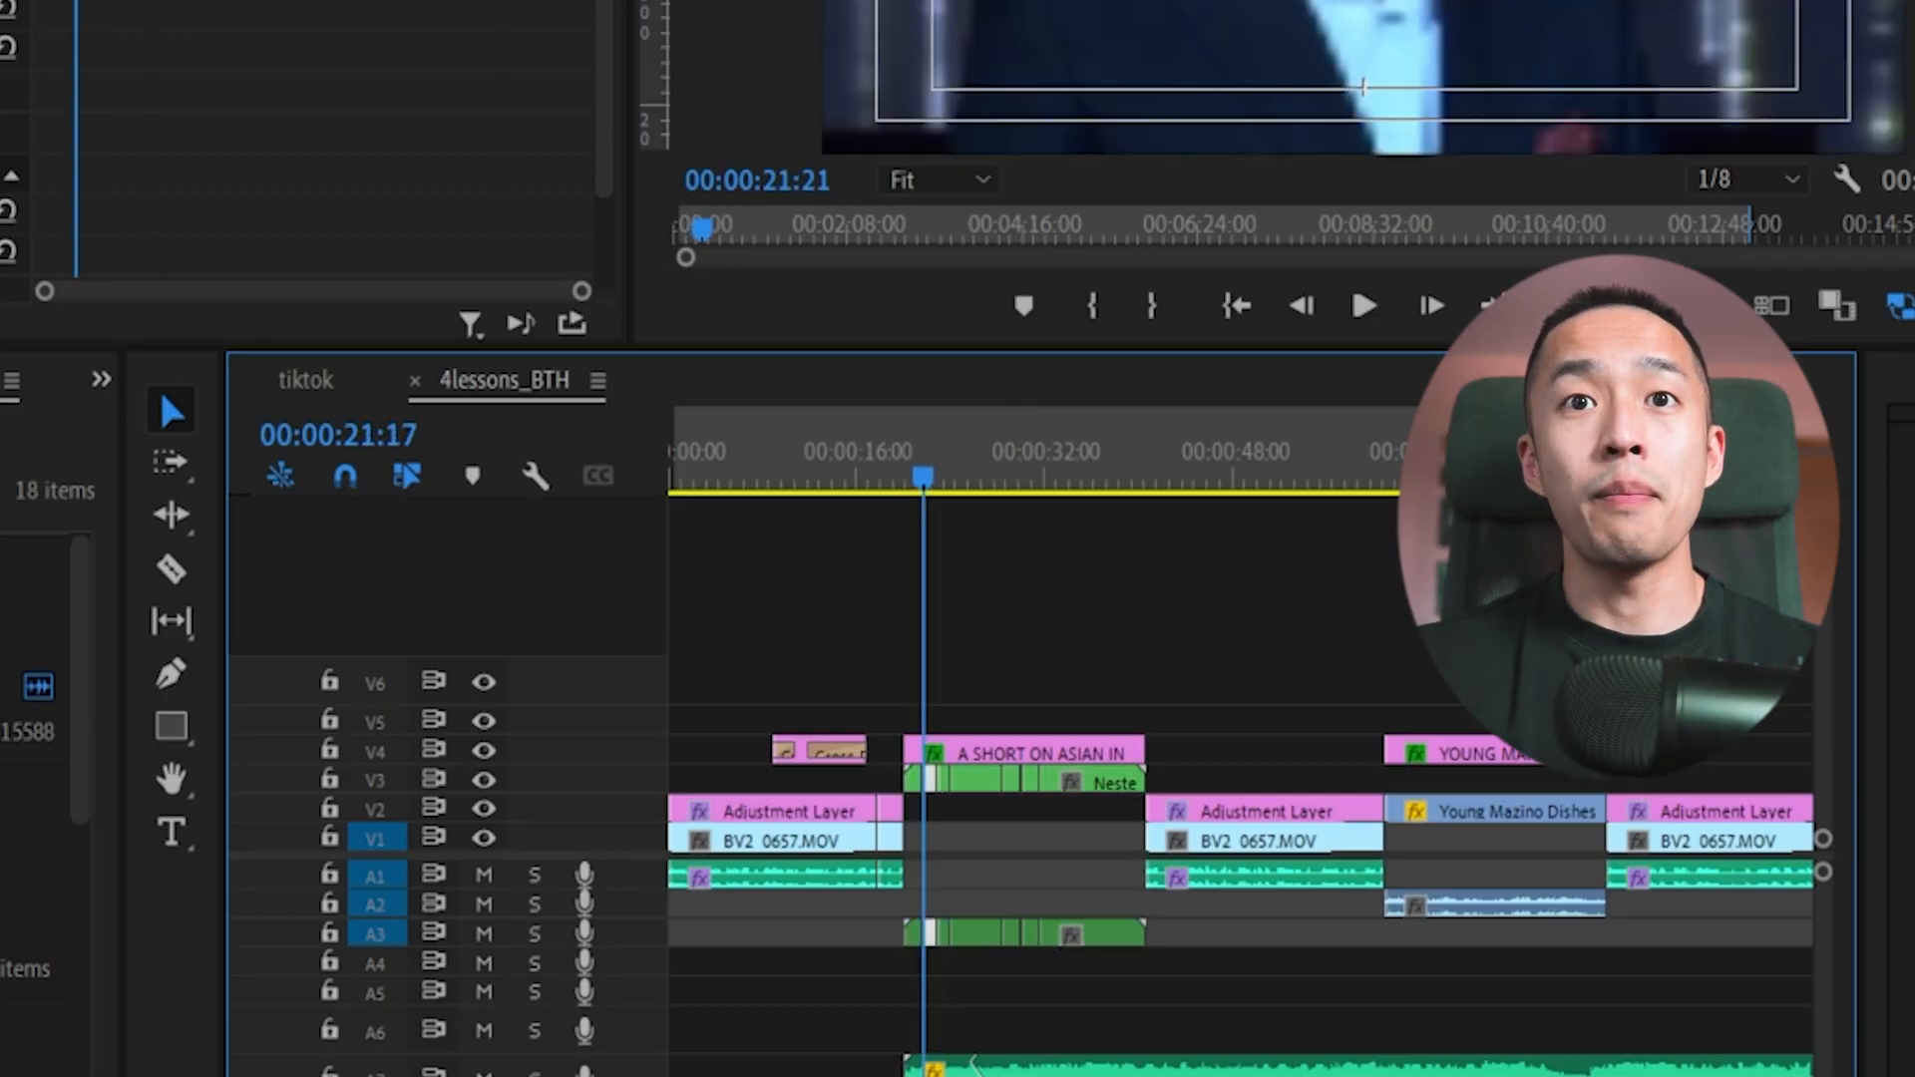
Scrub the playhead across the cut nested clip around 00:00:33:18 to check the new scene cuts.
left_click(1063, 450)
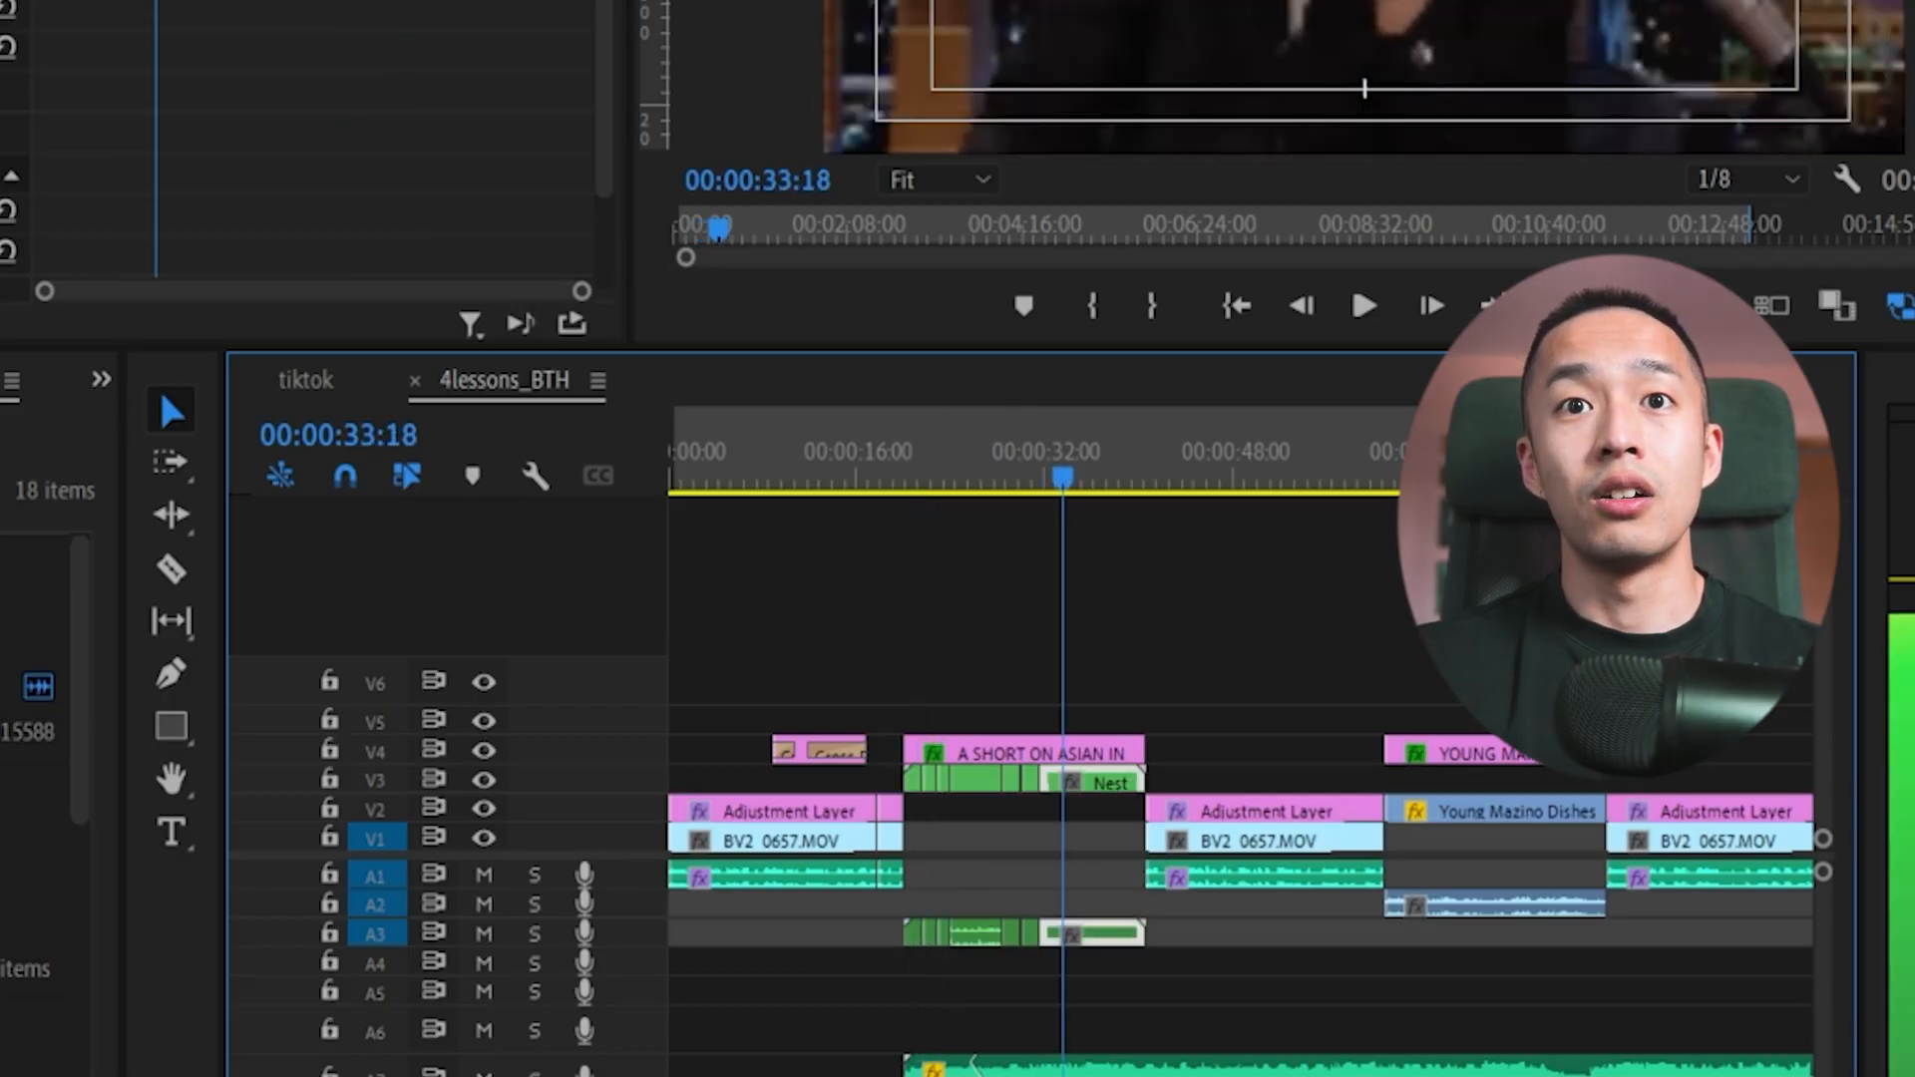
left_click(965, 450)
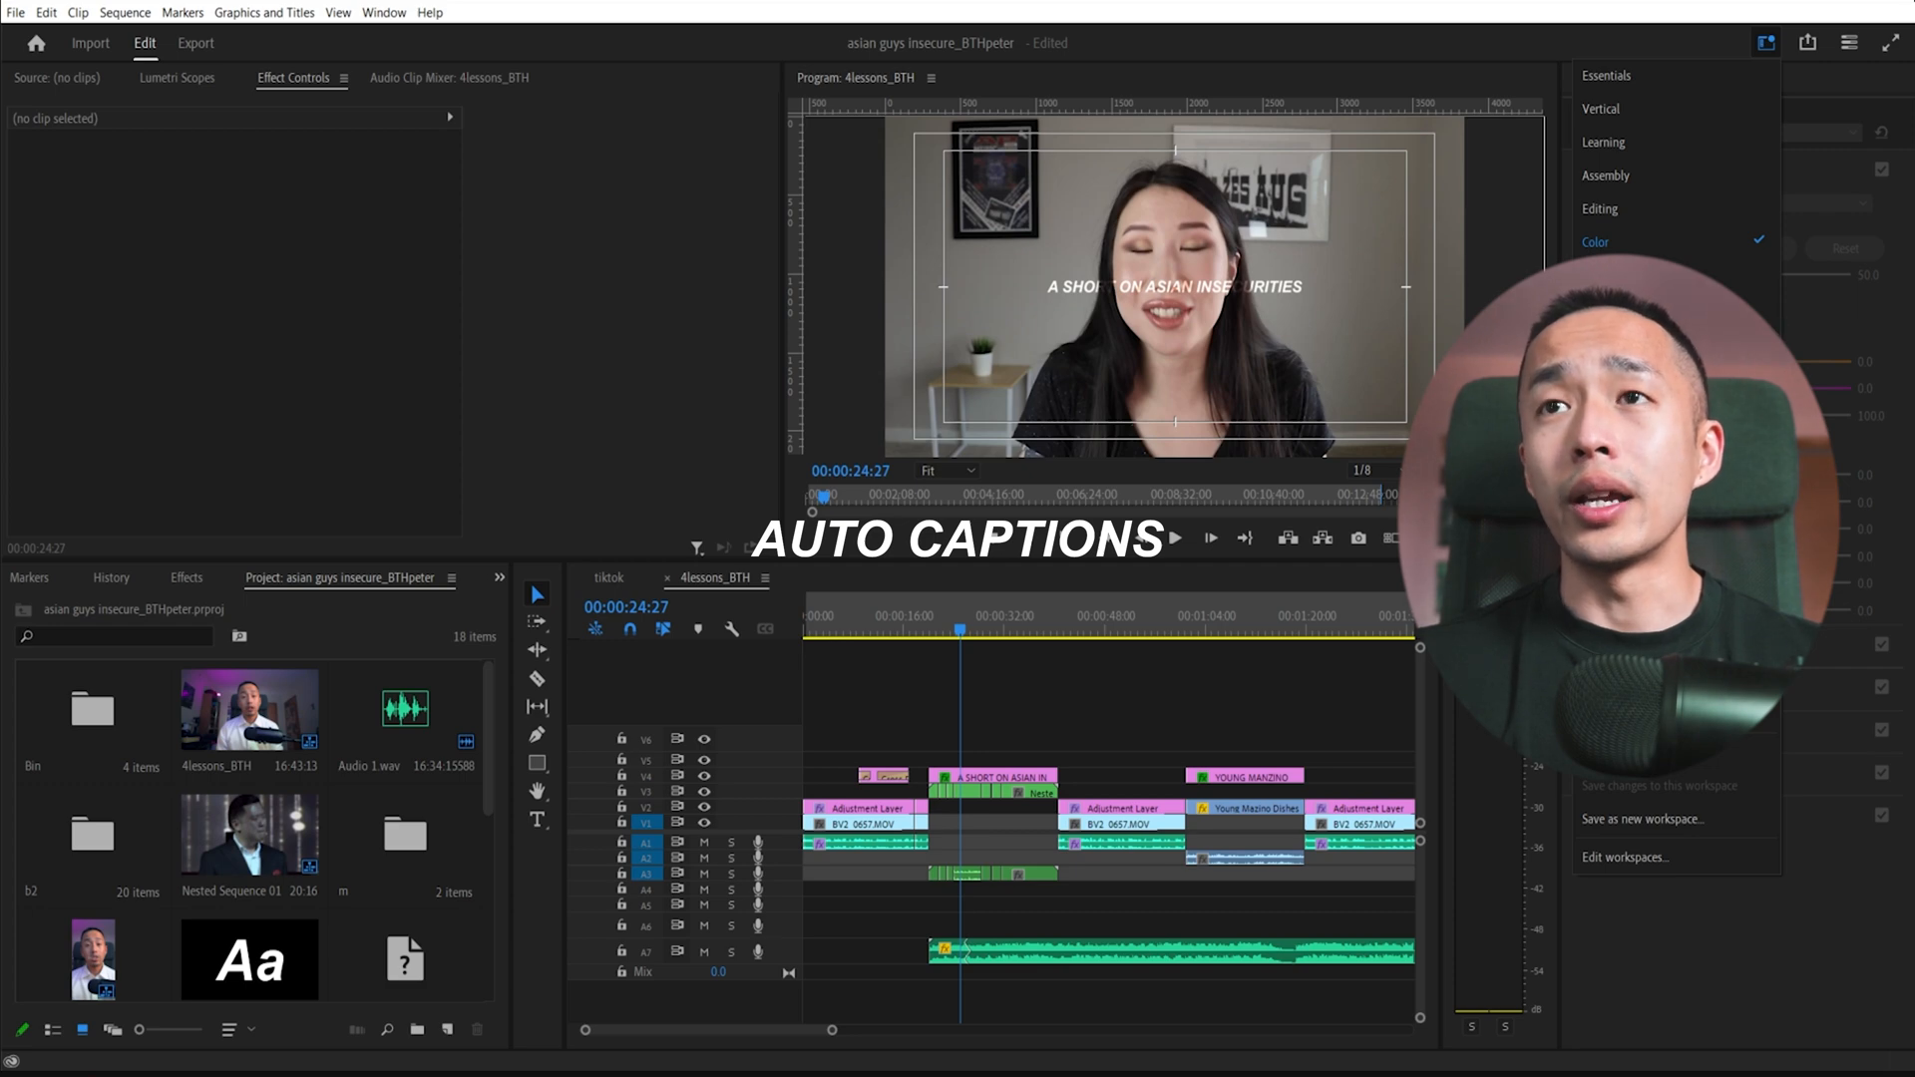
Switch to the Captions and Graphics workspace and show the sequence Transcript view.
left_click(1596, 242)
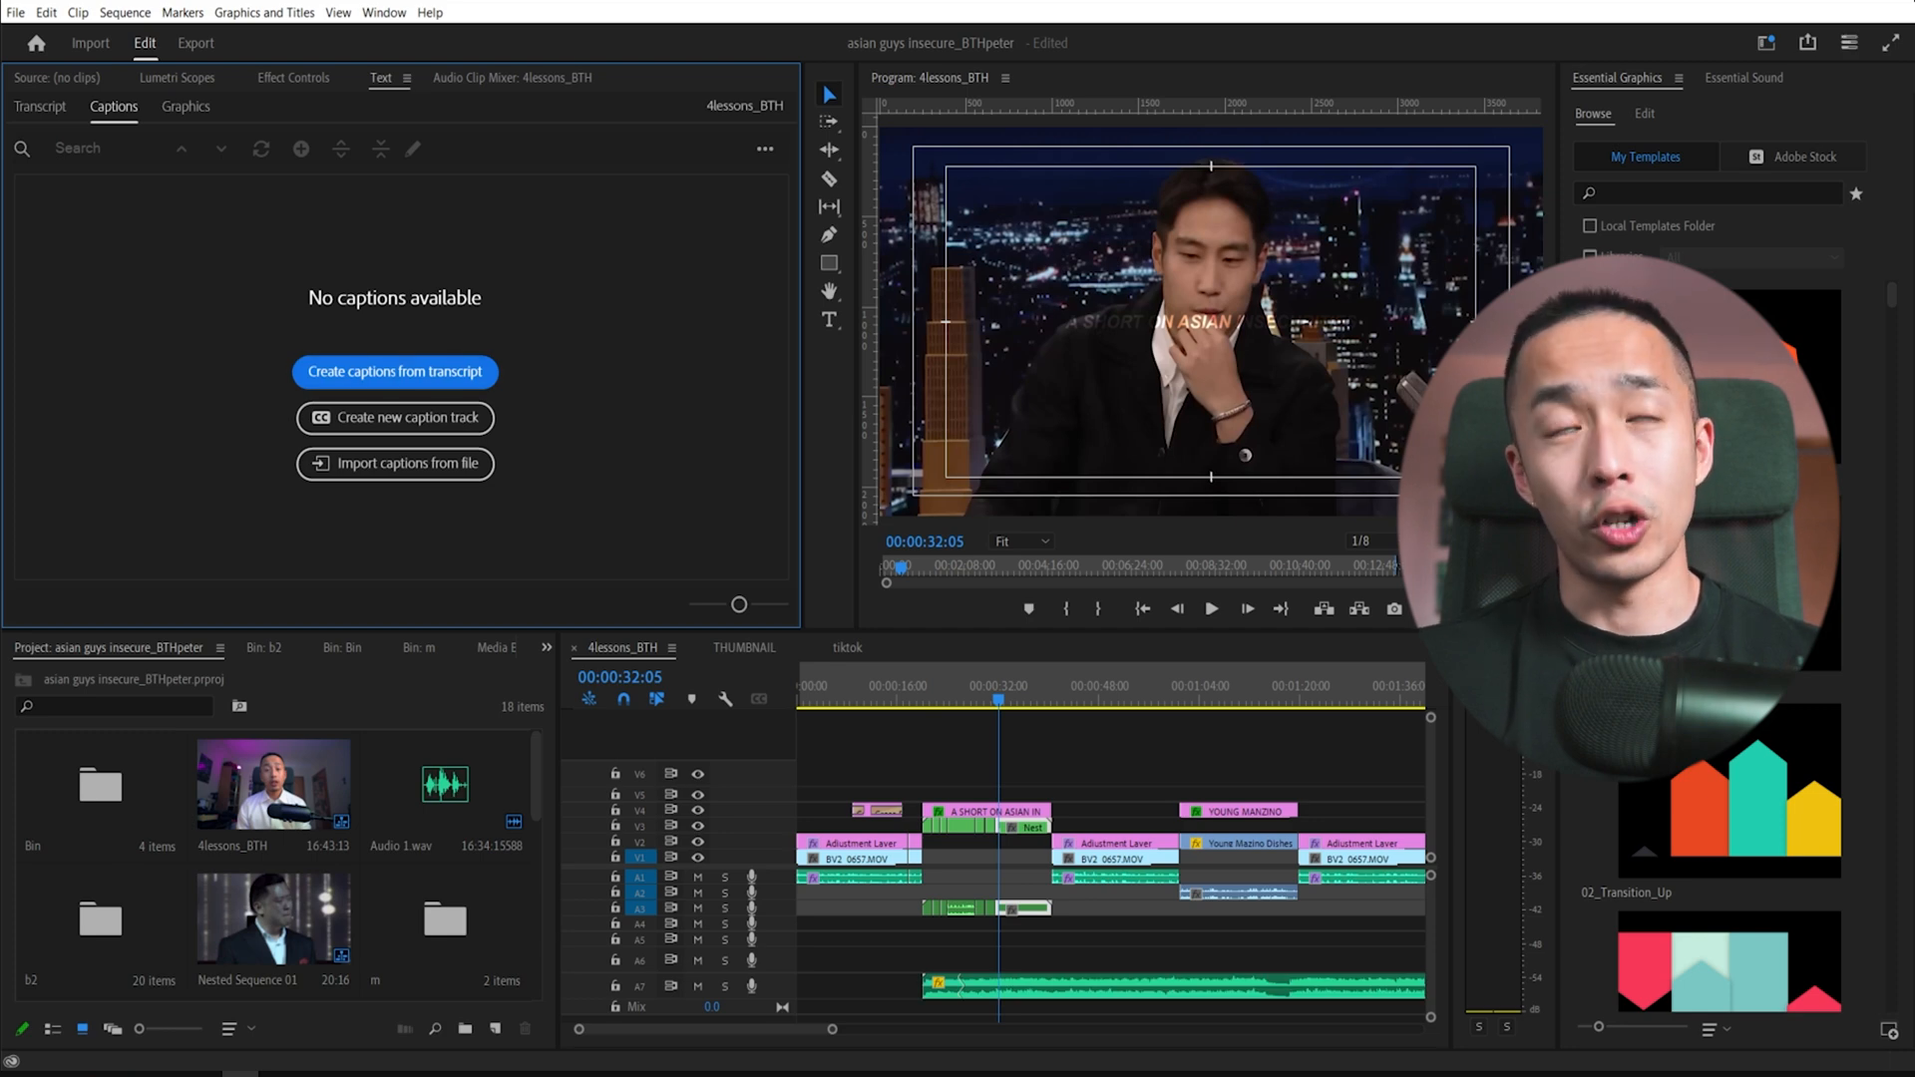
left_click(40, 105)
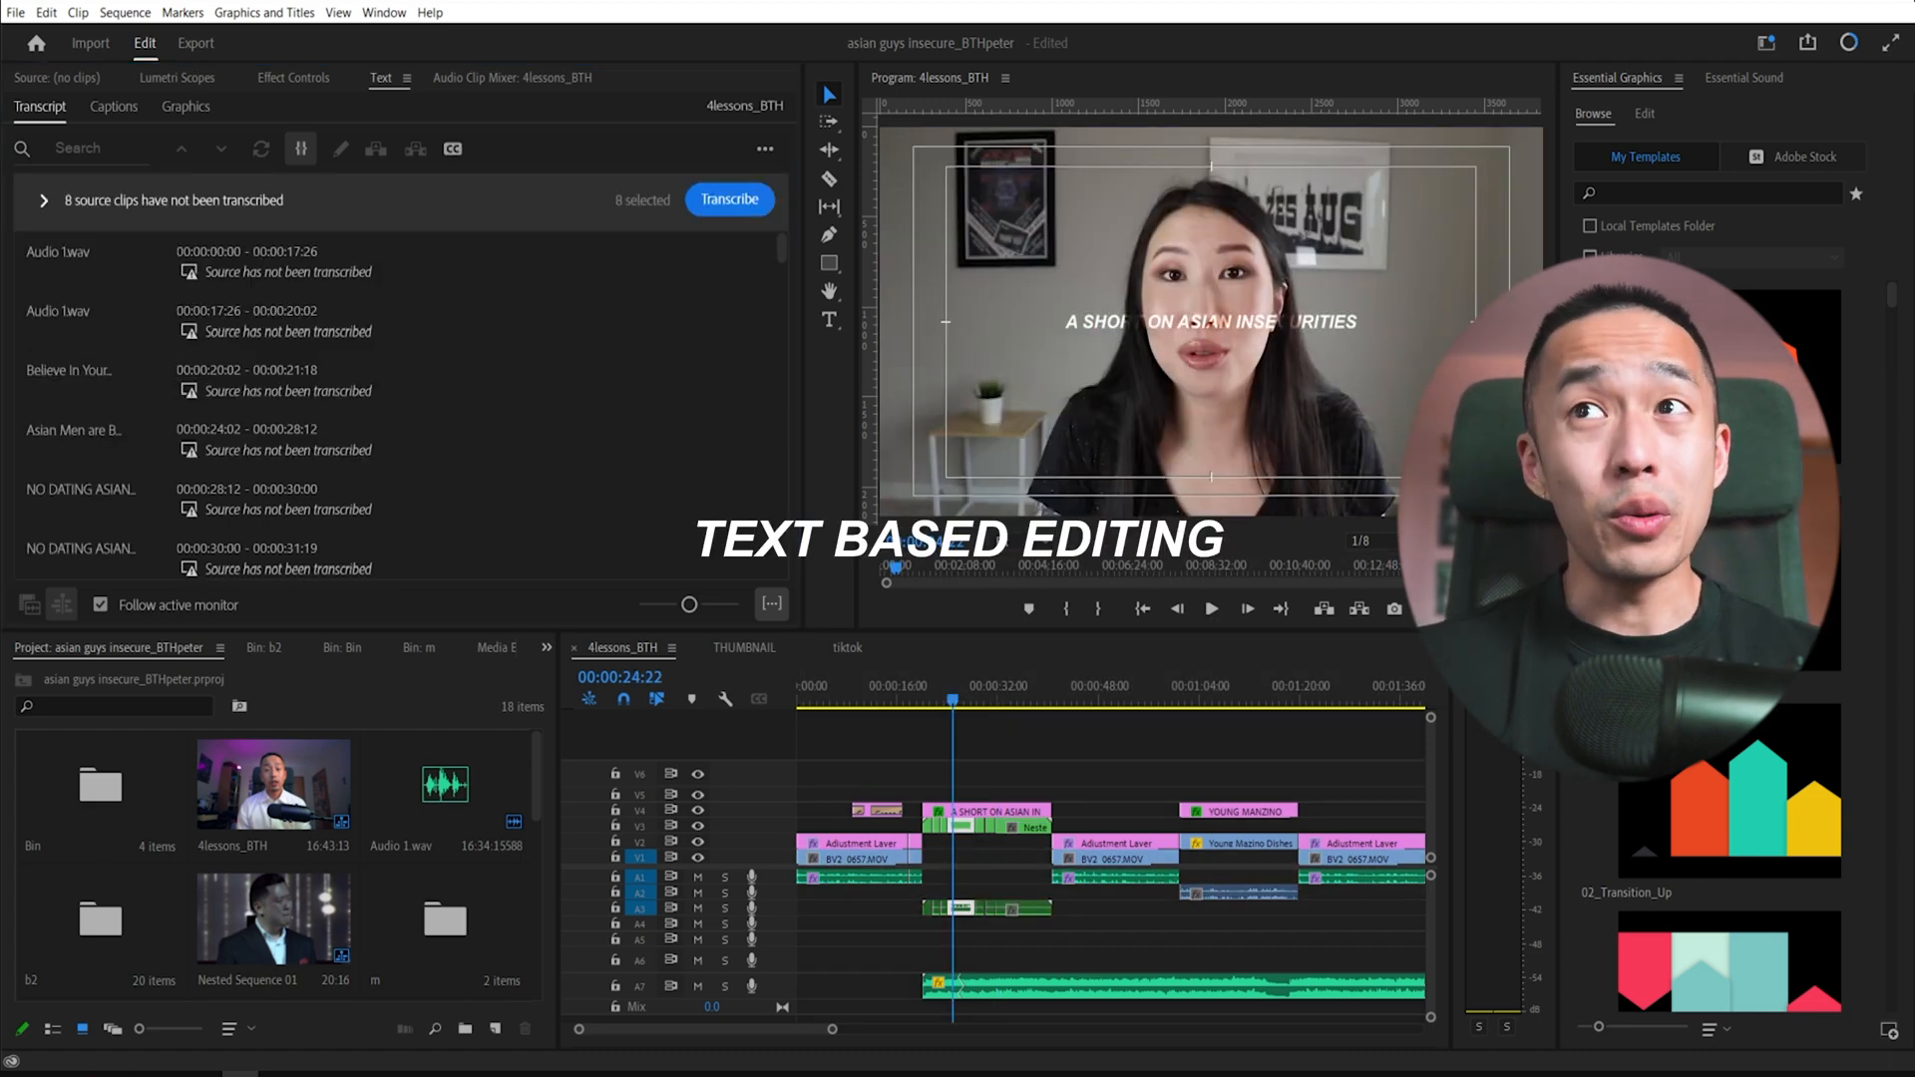
Start transcribing the eight untranscribed source clips of the sequence.
left_click(1682, 78)
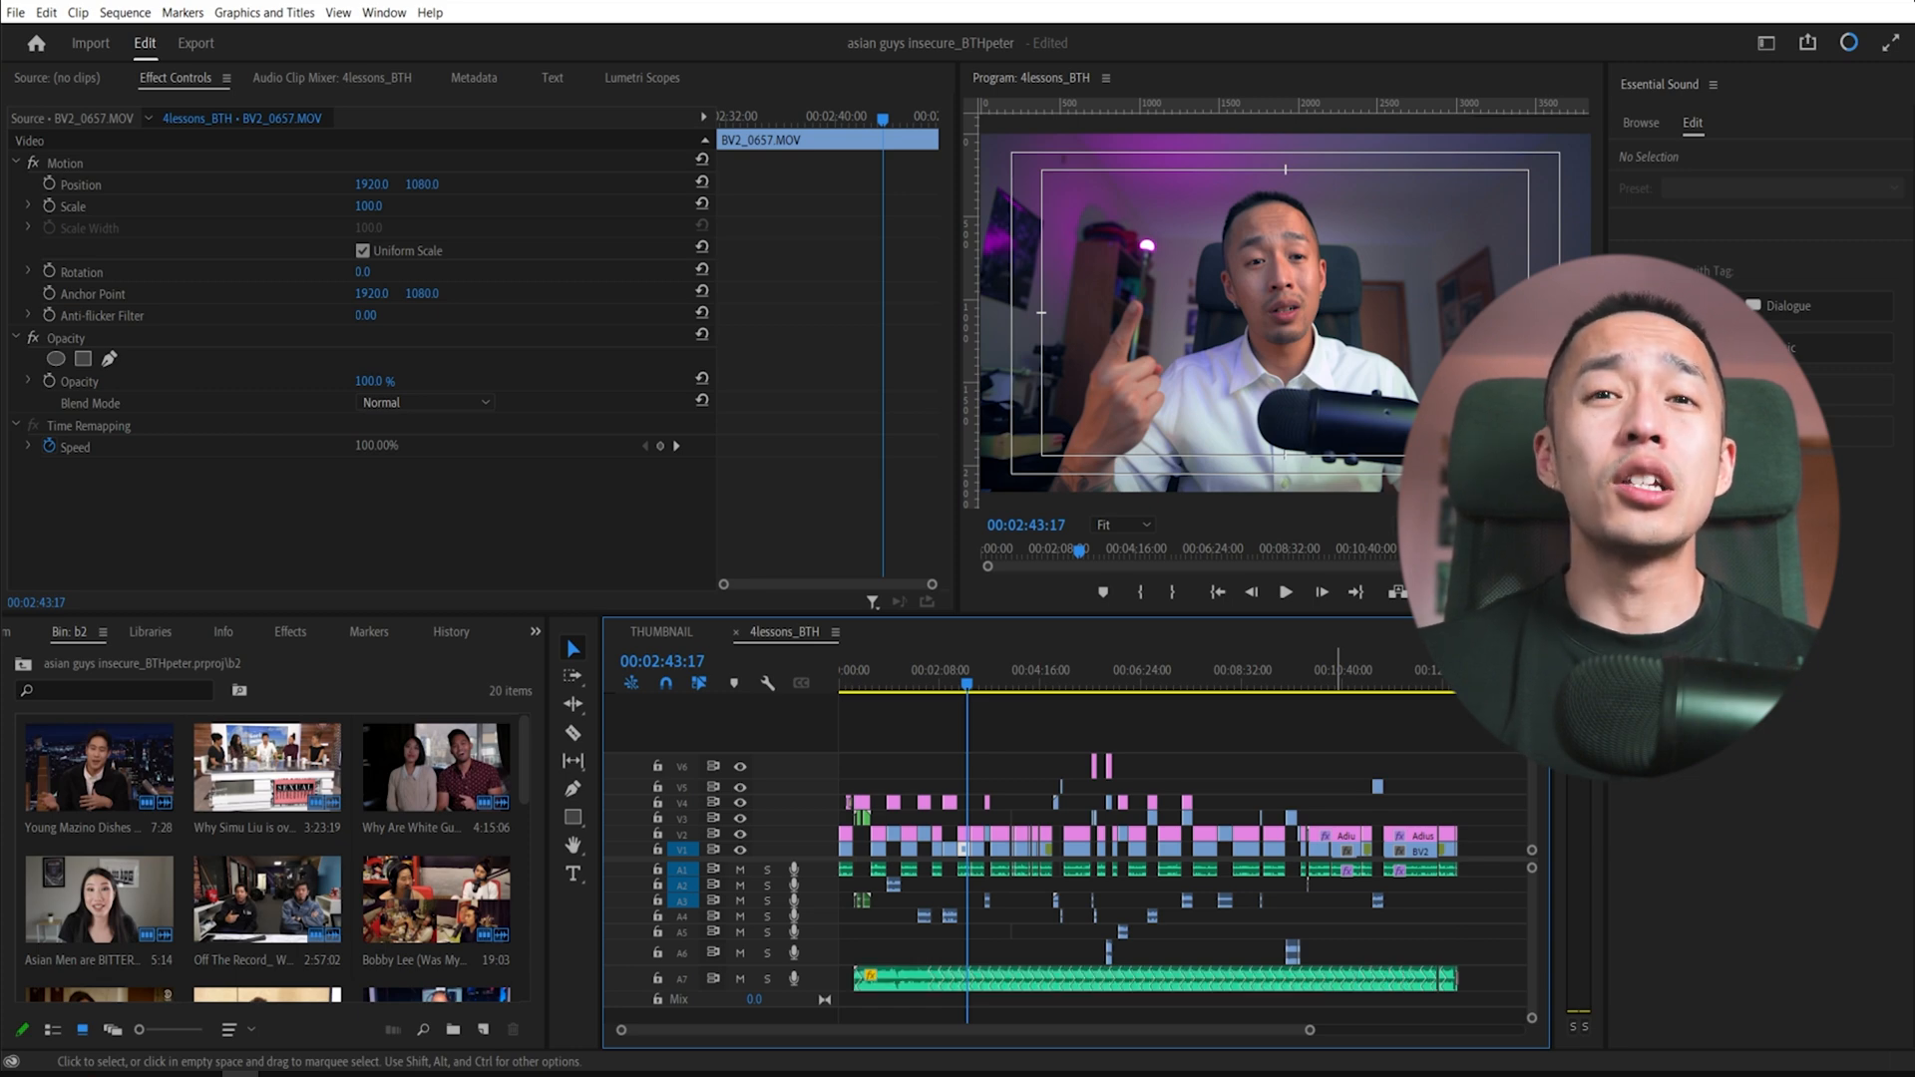
Select the Allegro - Emmit Fenn music clip and switch to the Remix Tool from the Ripple Edit flyout.
left_click(1149, 978)
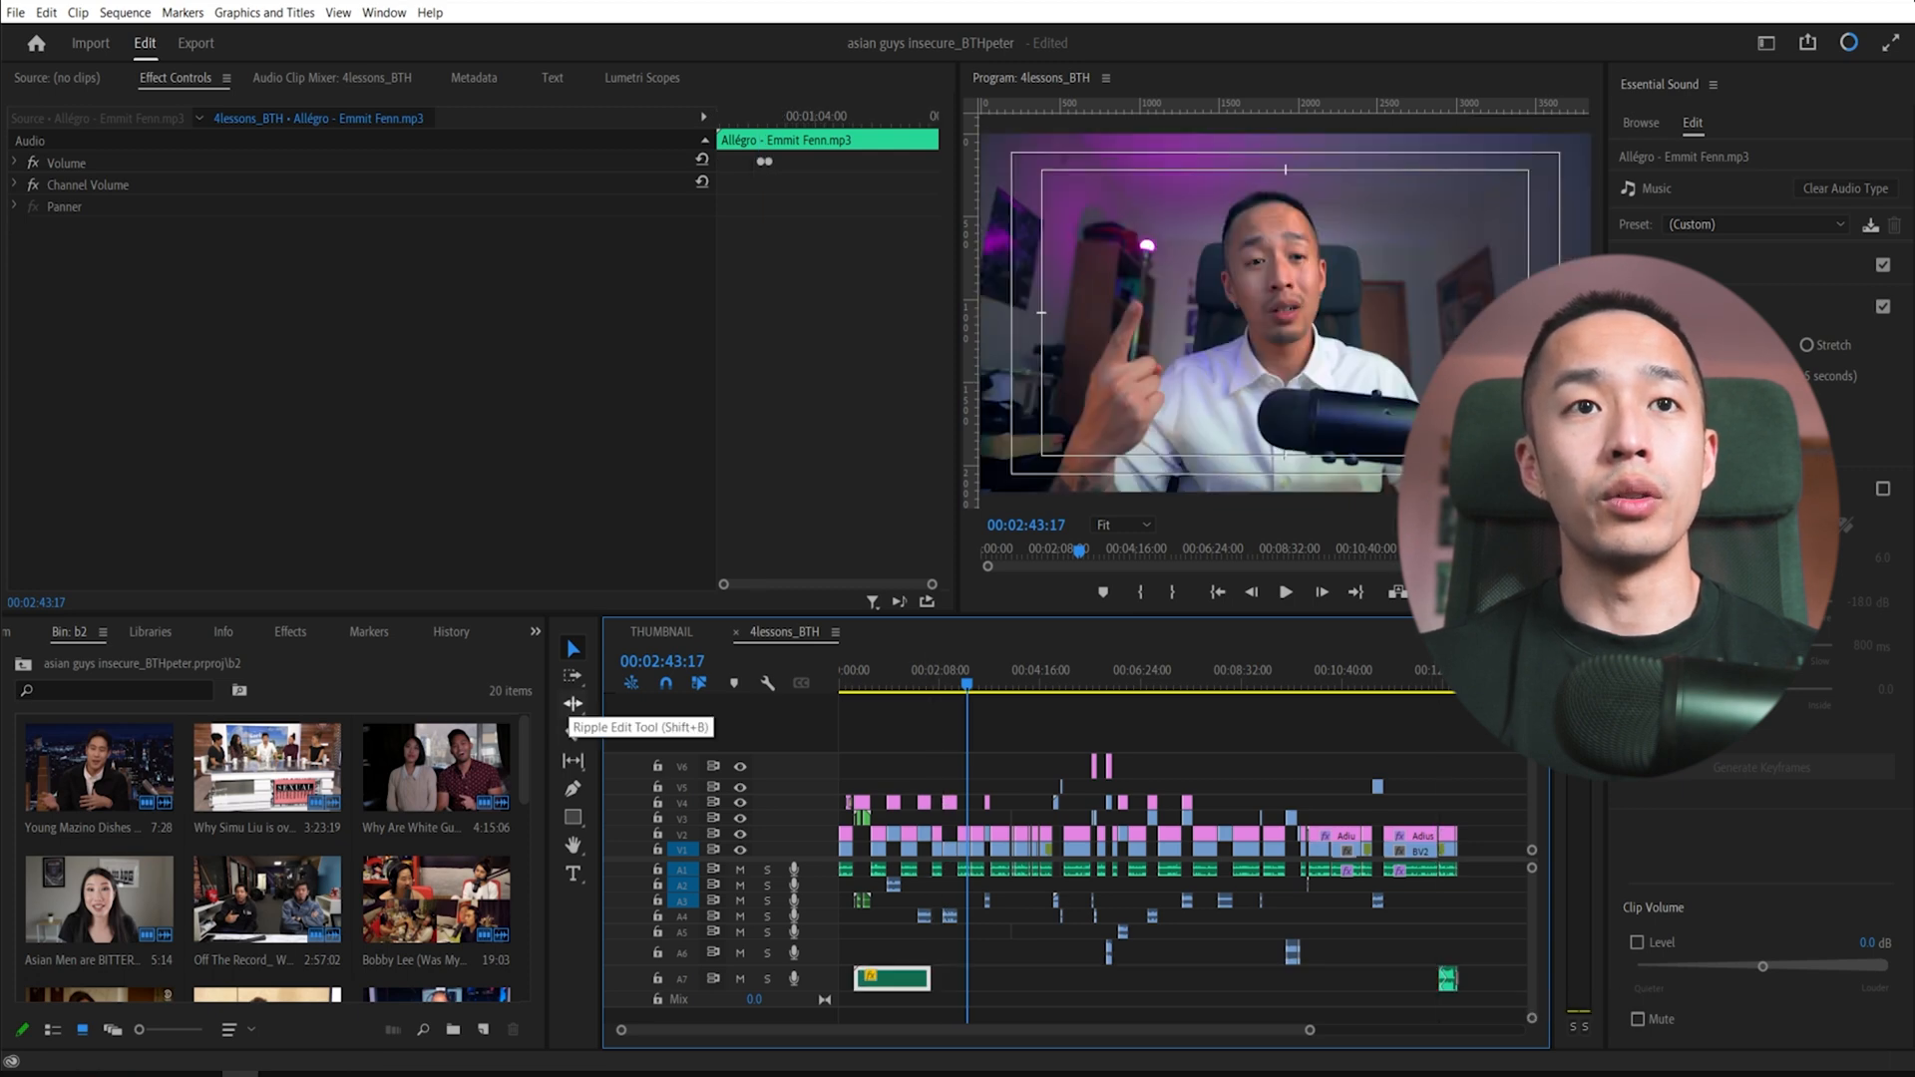
left_click(573, 702)
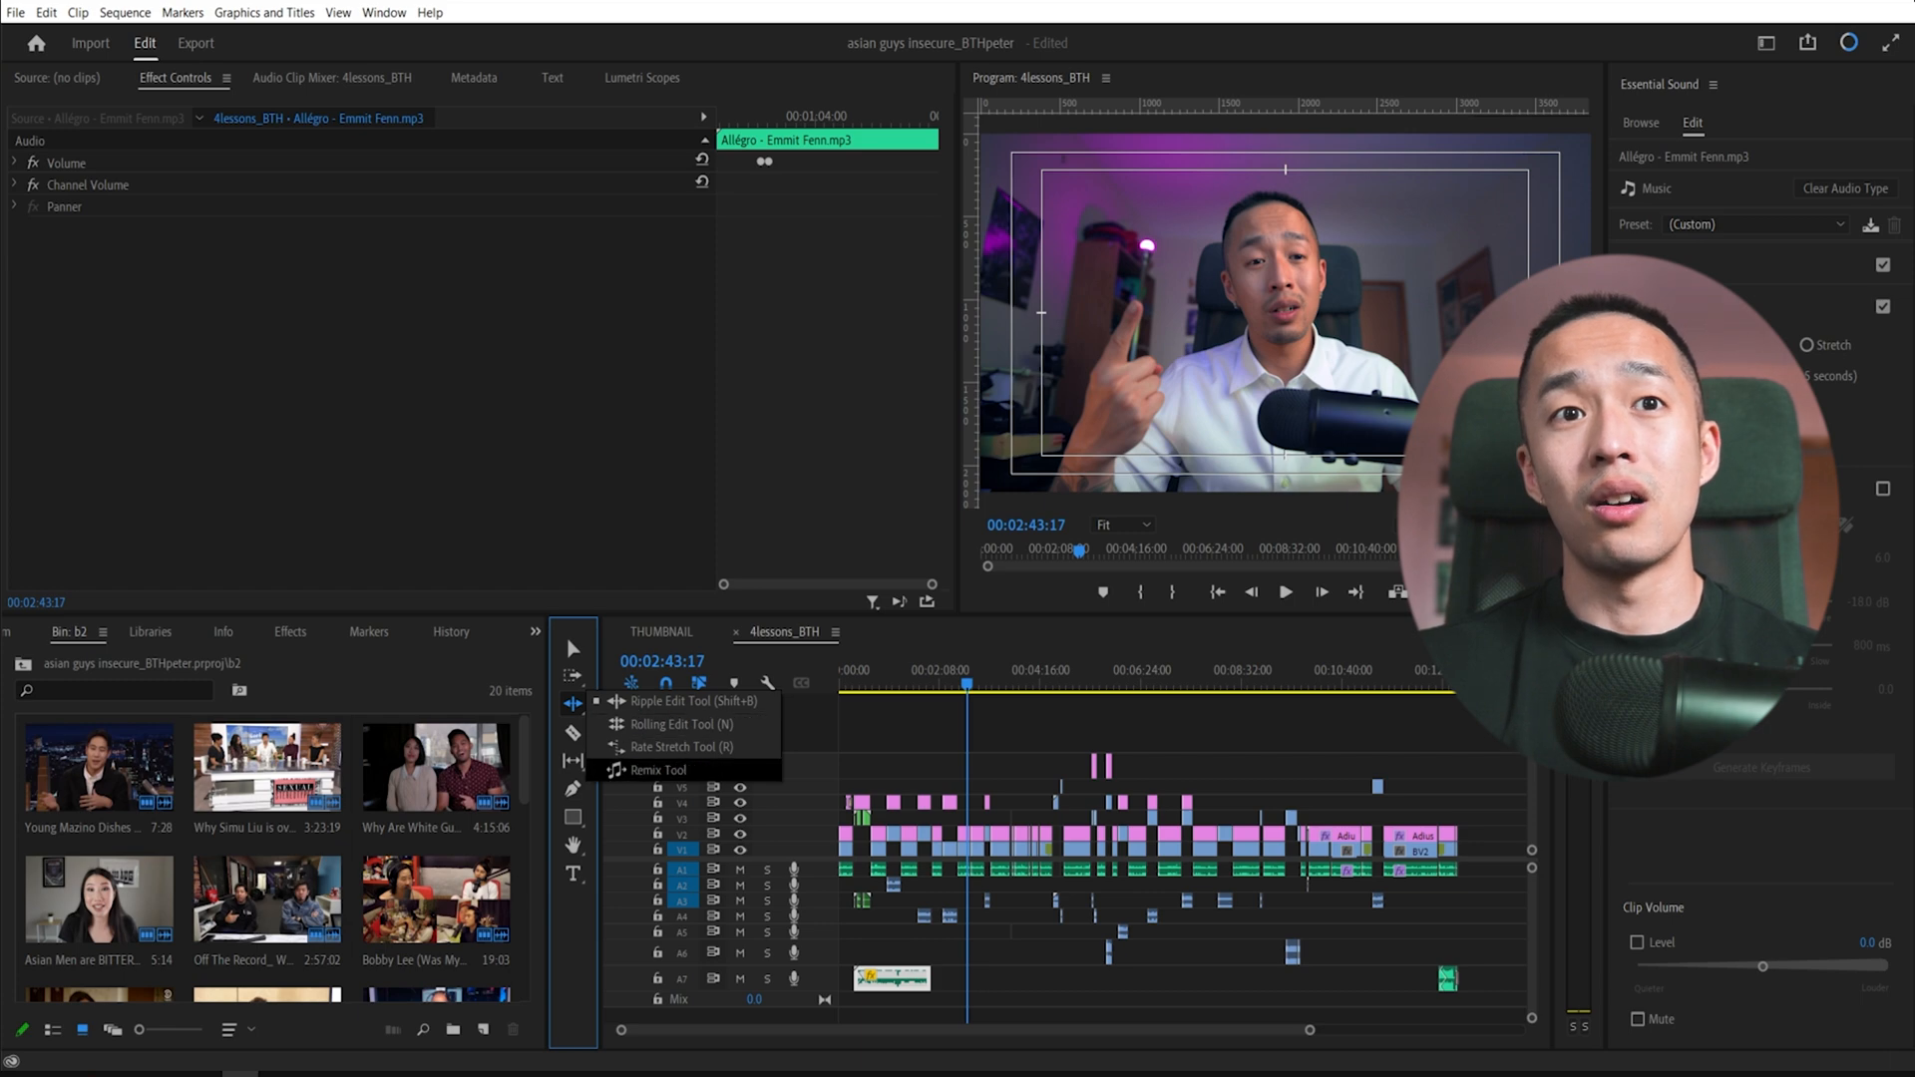
left_click(657, 770)
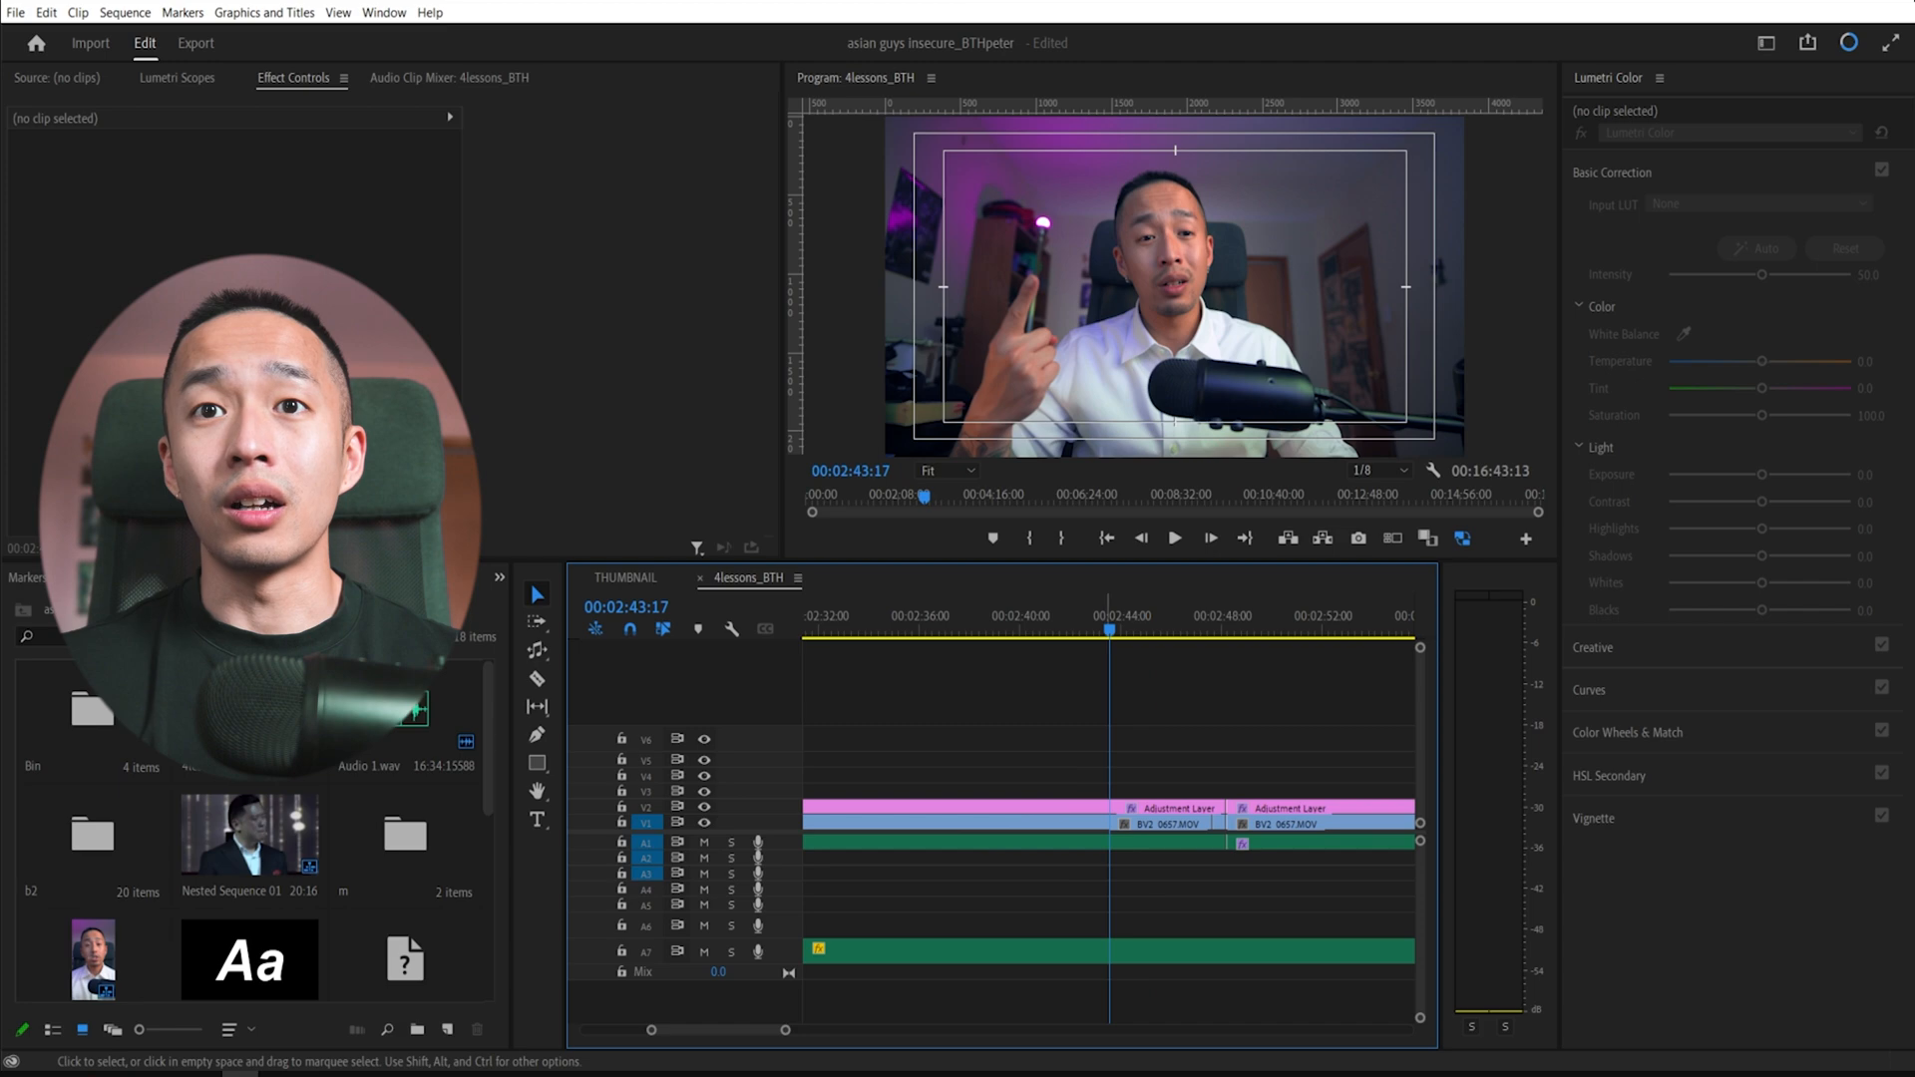
Select the adjustment layer on V2, then the BV2_0657.MOV clip on V1 to load it in Lumetri Color.
left_click(1057, 808)
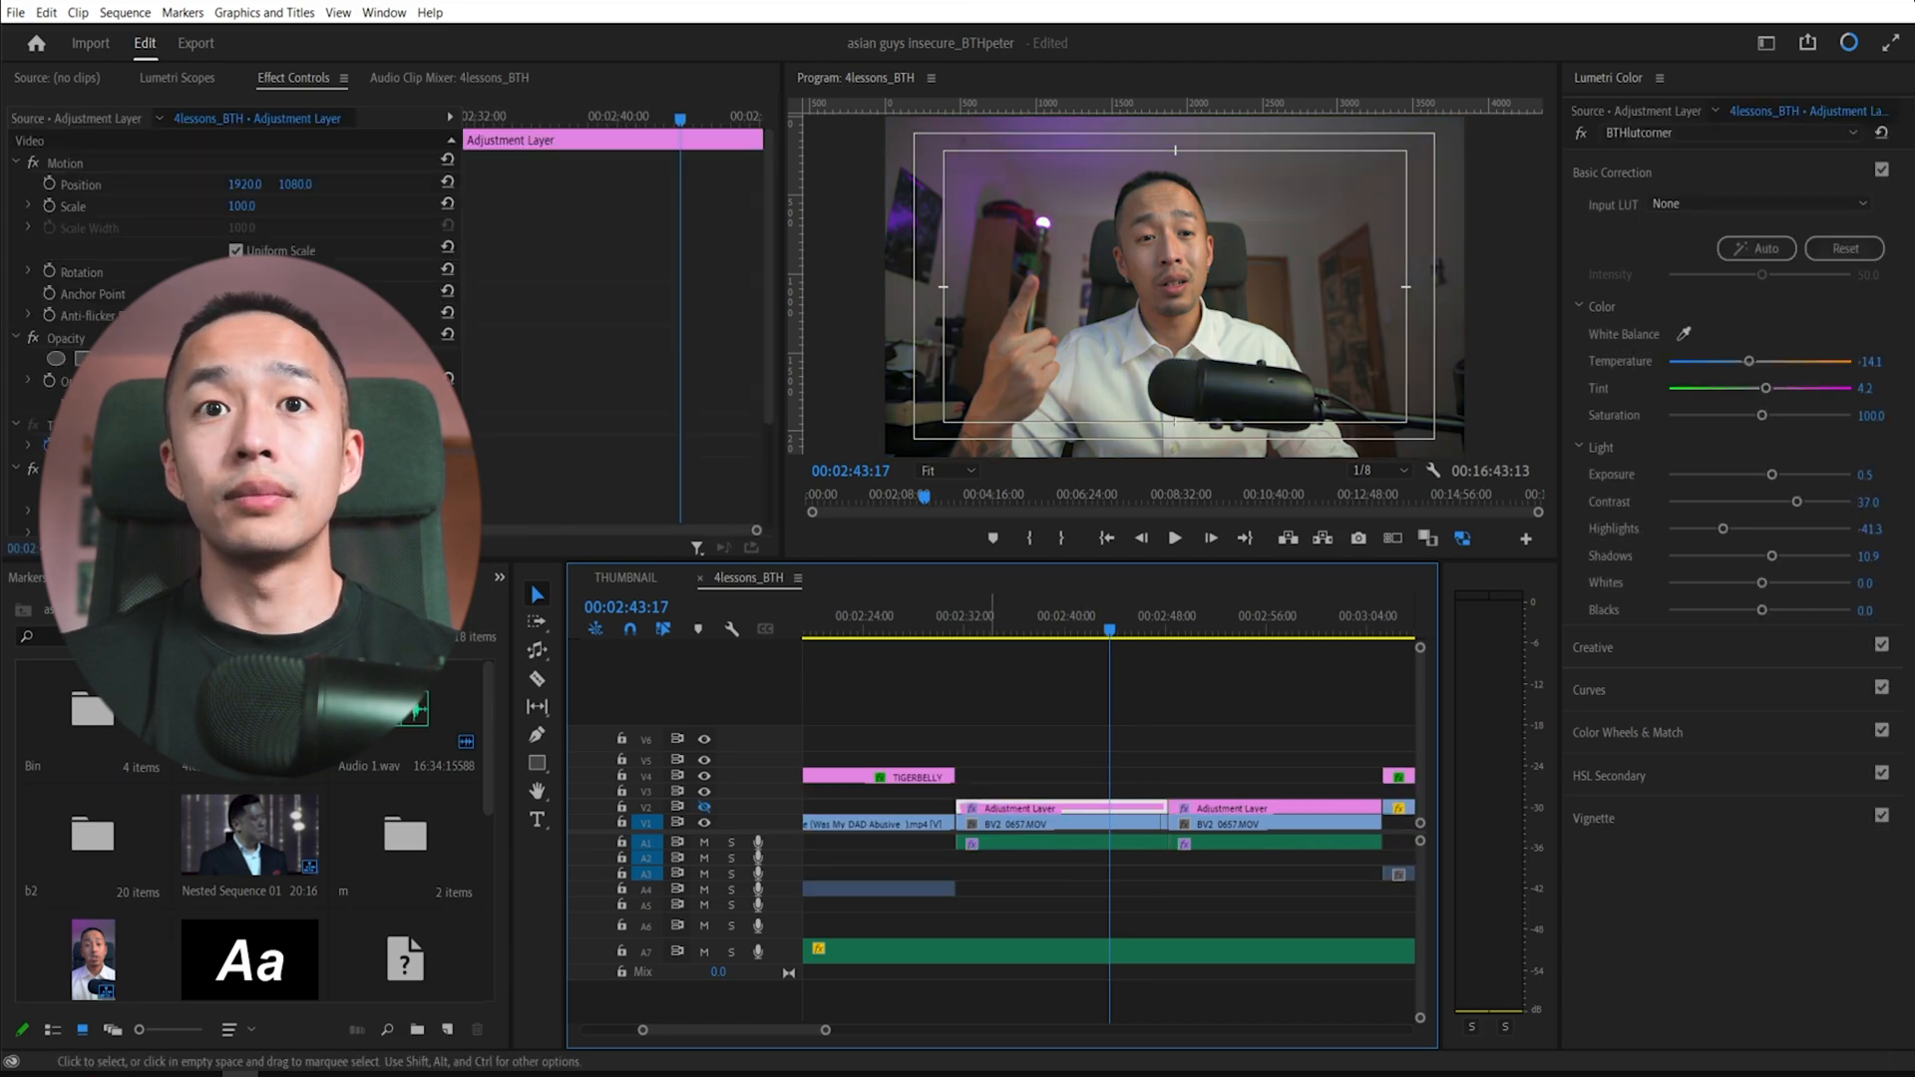
left_click(1063, 824)
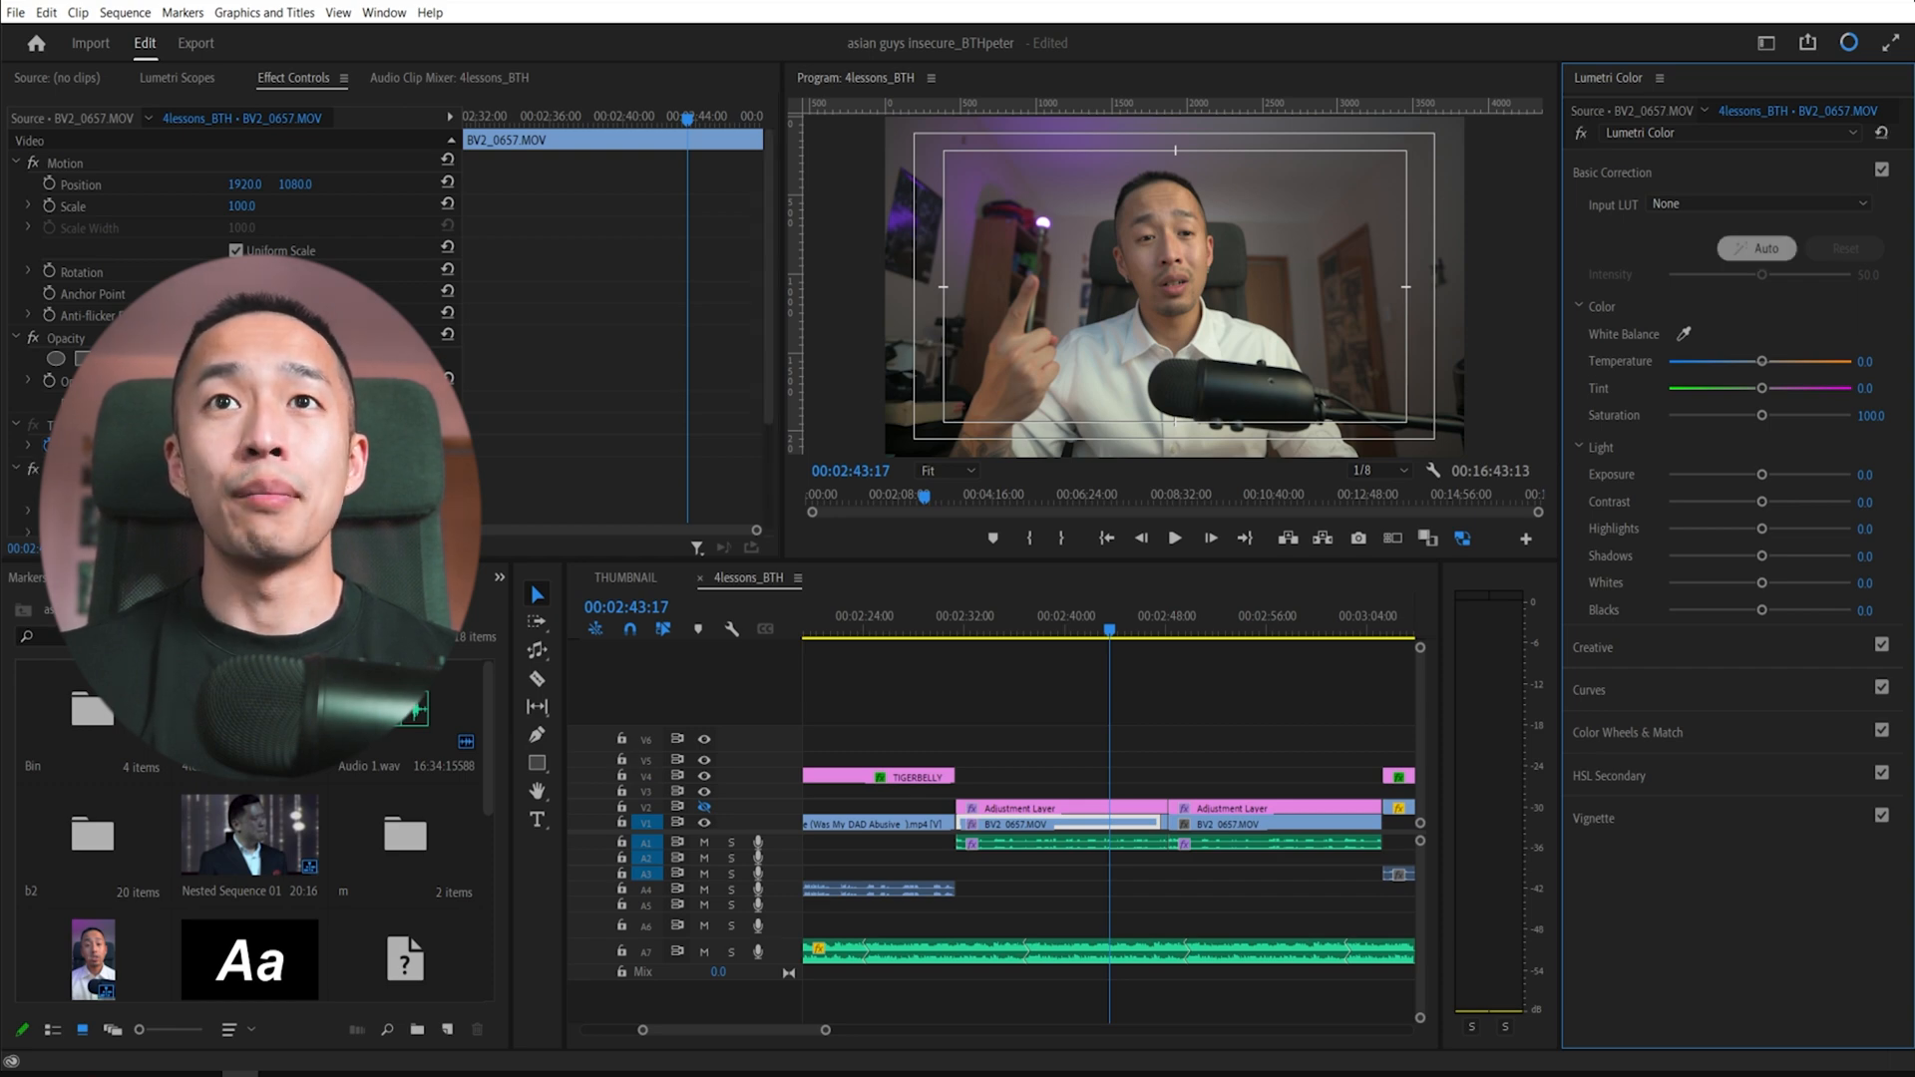
Apply Auto basic correction to BV2_0657.MOV, giving exposure 0.9, contrast -29.2 and highlights 41.9.
left_click(1753, 250)
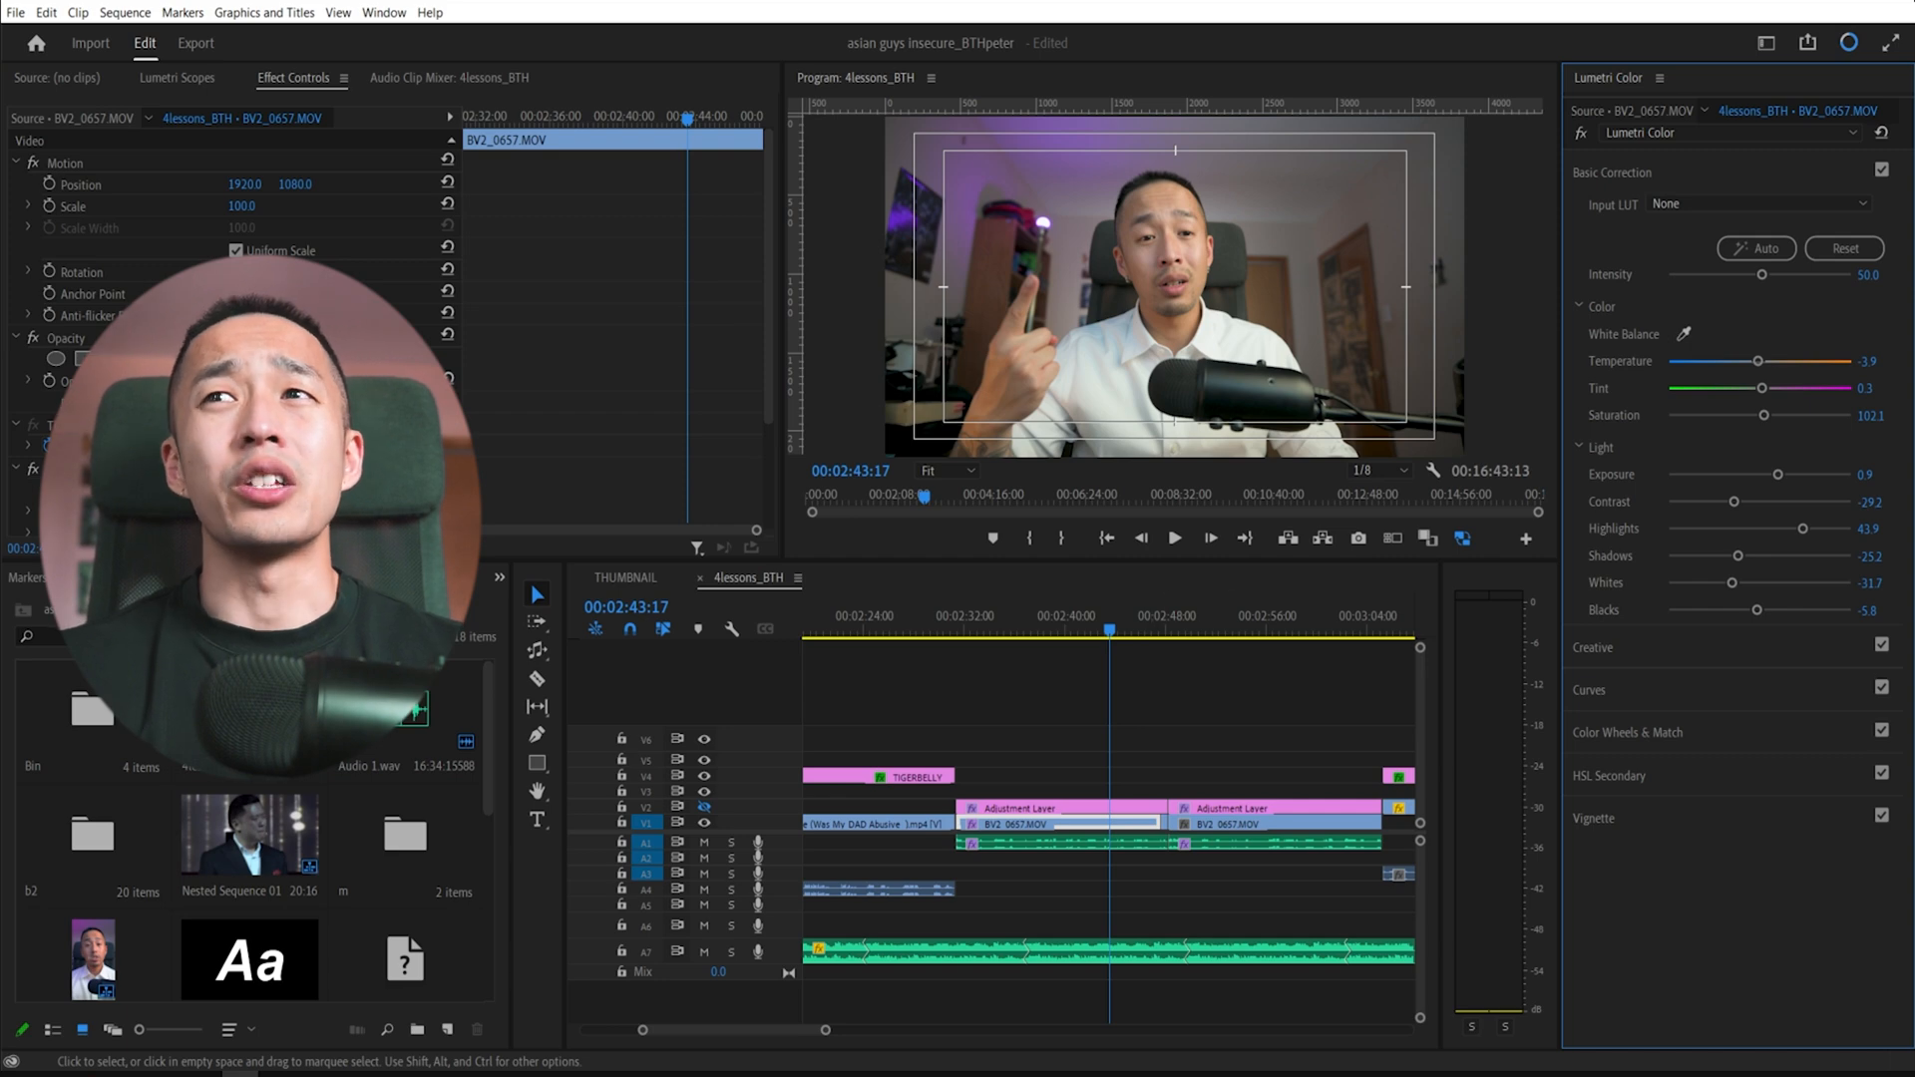
left_click(1844, 250)
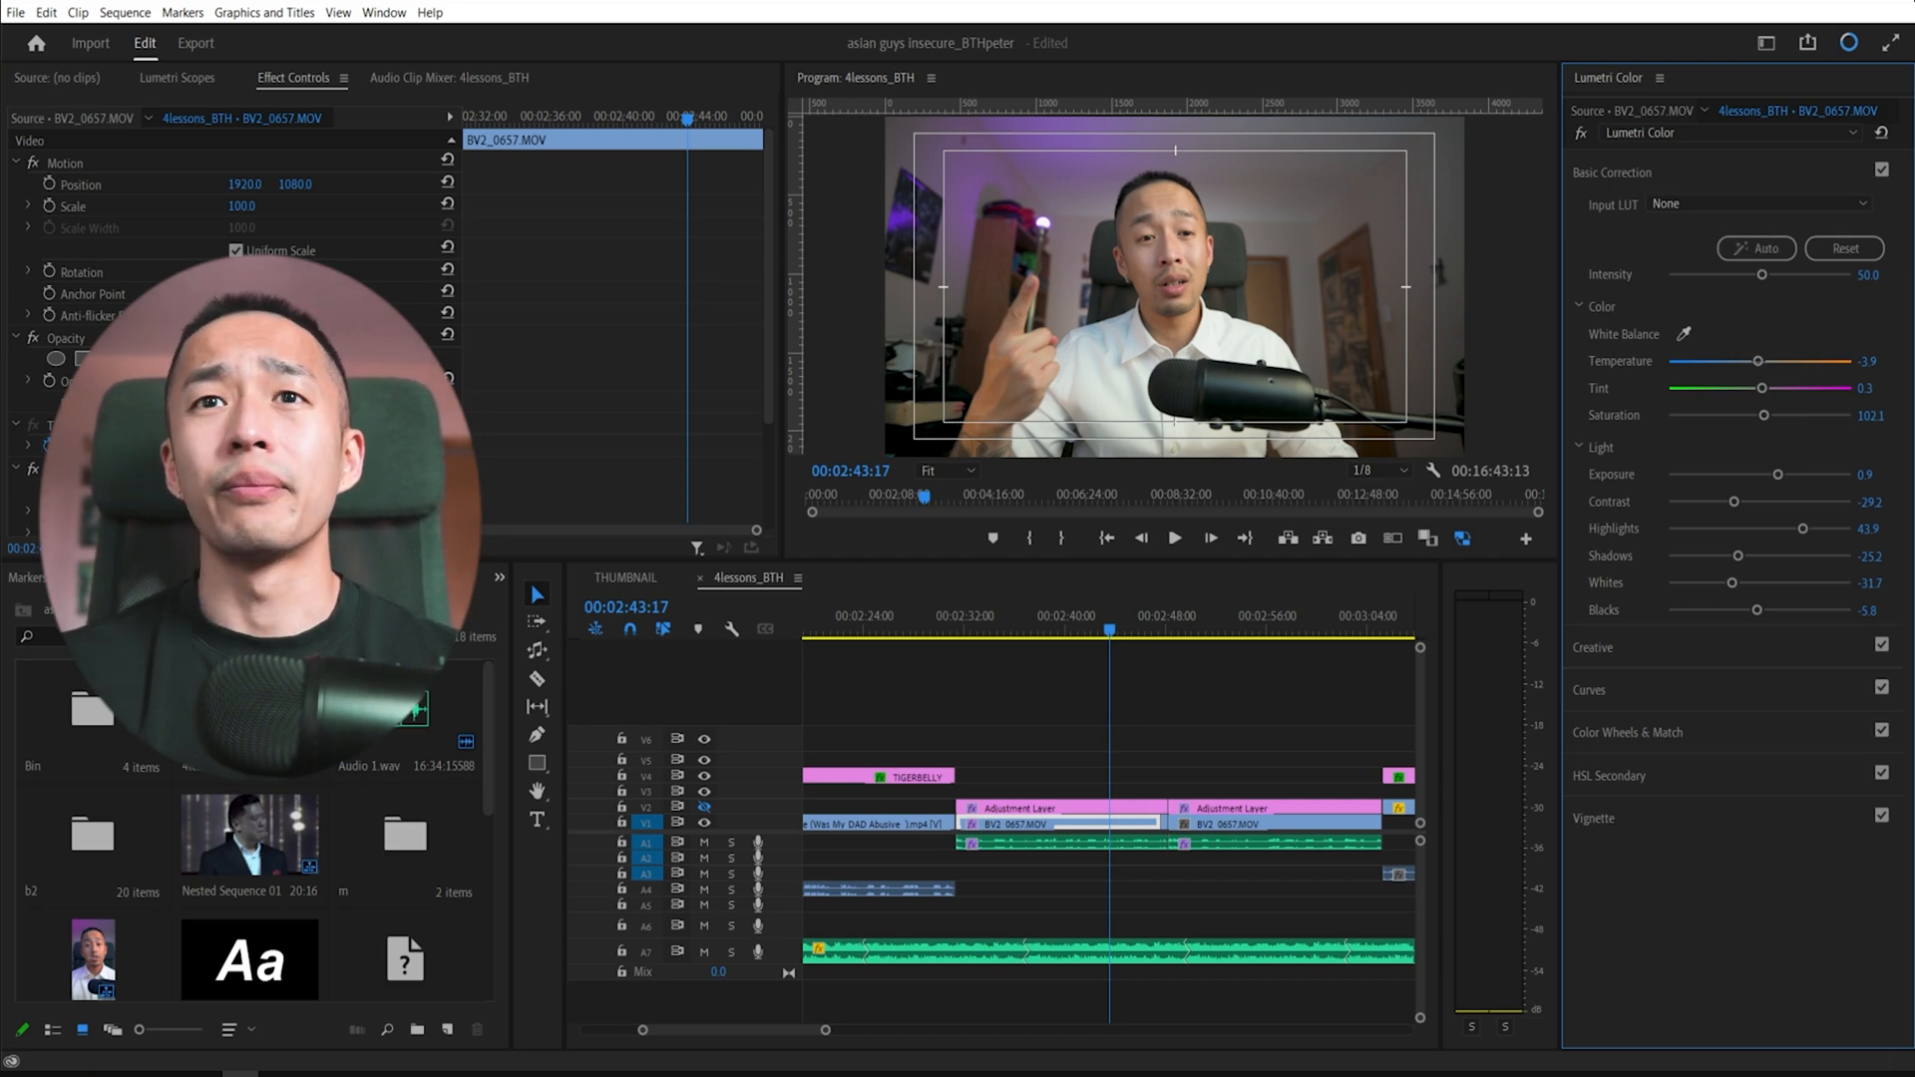
mouse_move(705, 822)
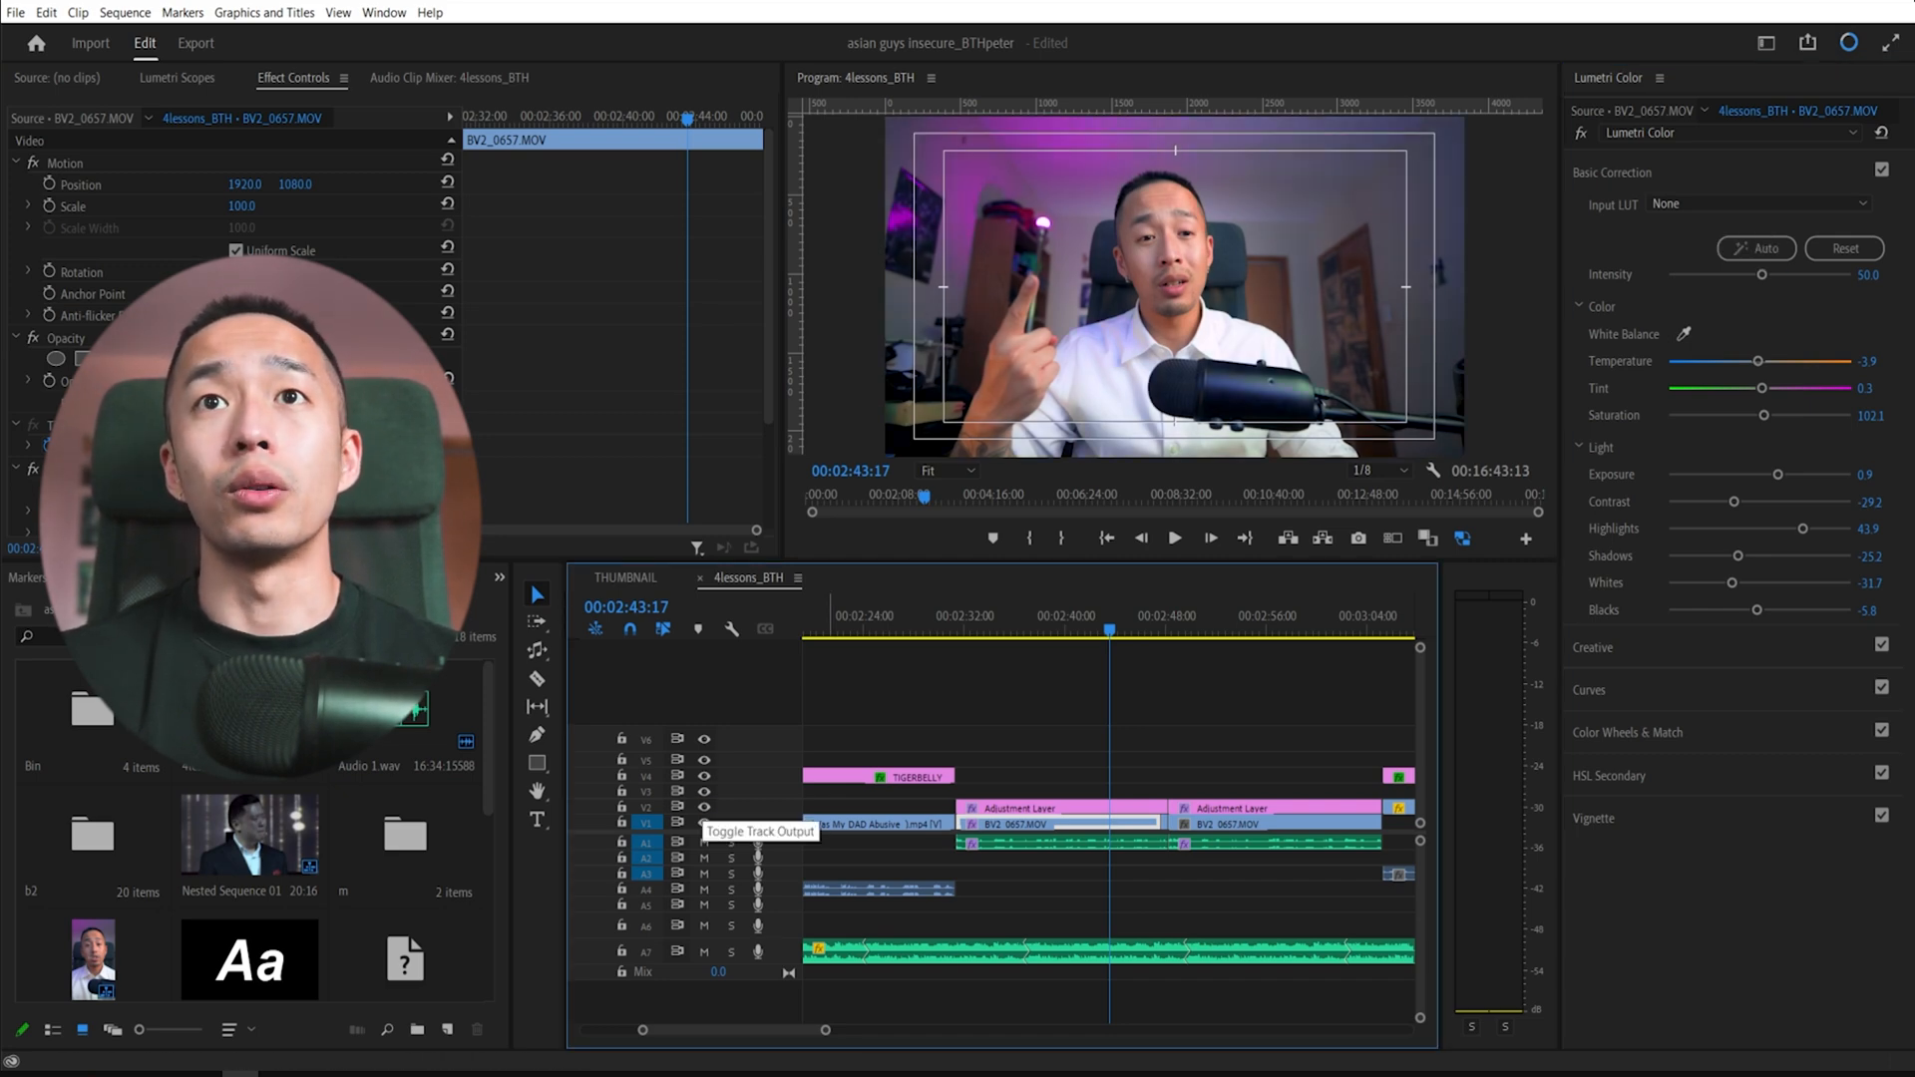